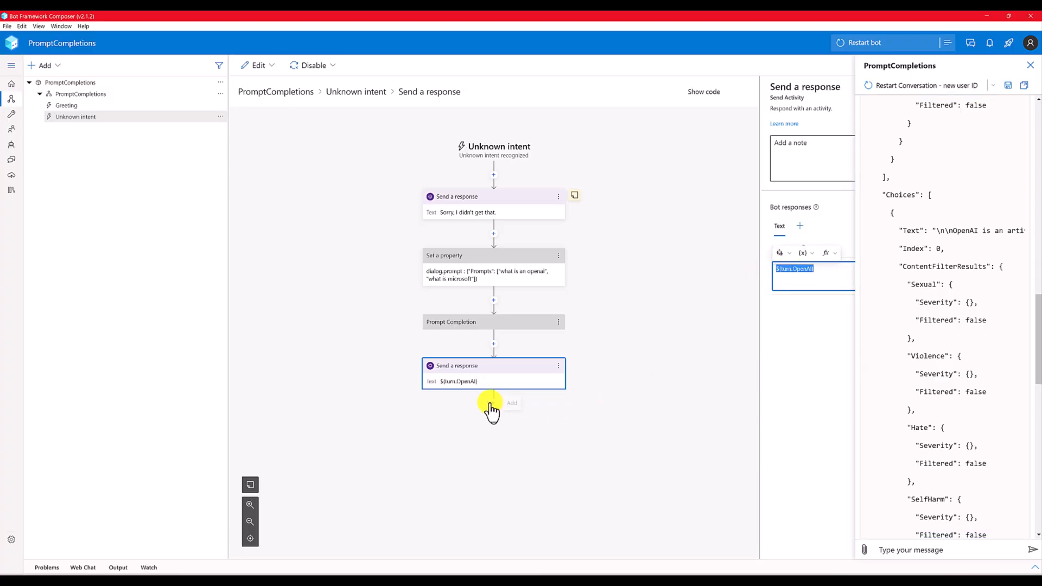
Add a second Send a response action replying ${turn.OpenAI.Result.Value.Choices} after the last node.
click(494, 404)
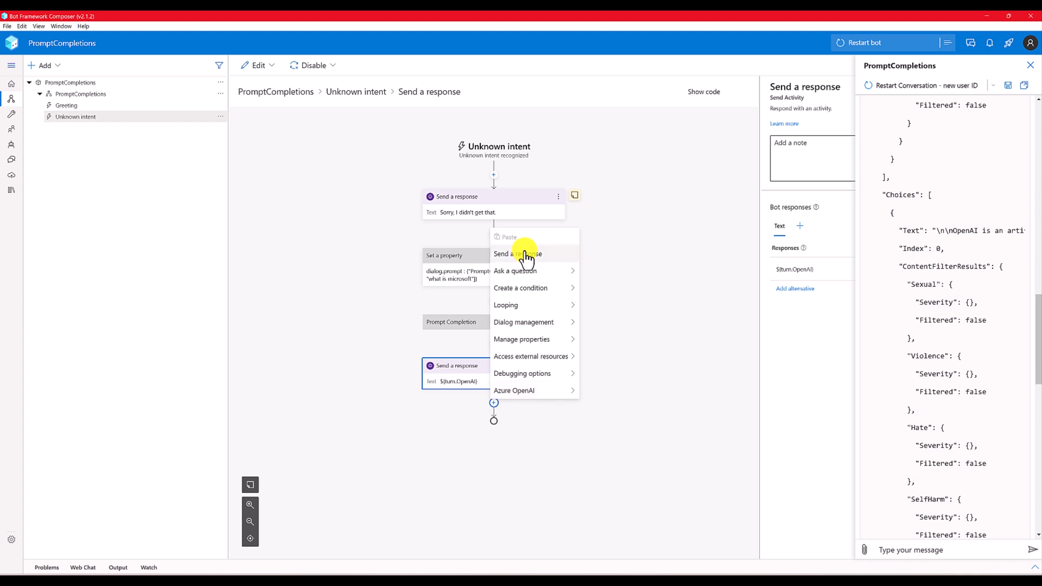
click(517, 254)
text(${turn.OpenAI.Result)
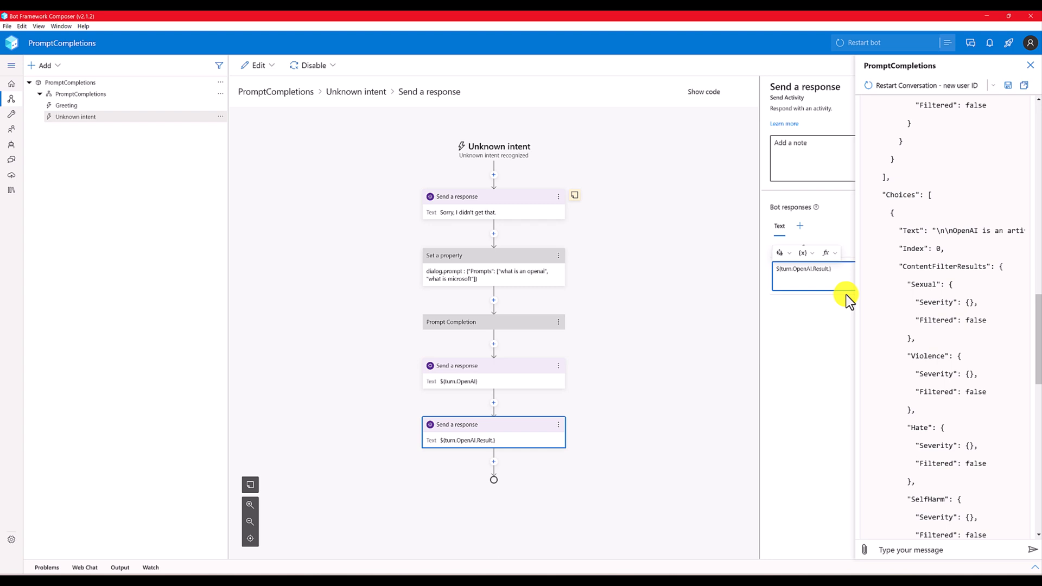
text(Value)
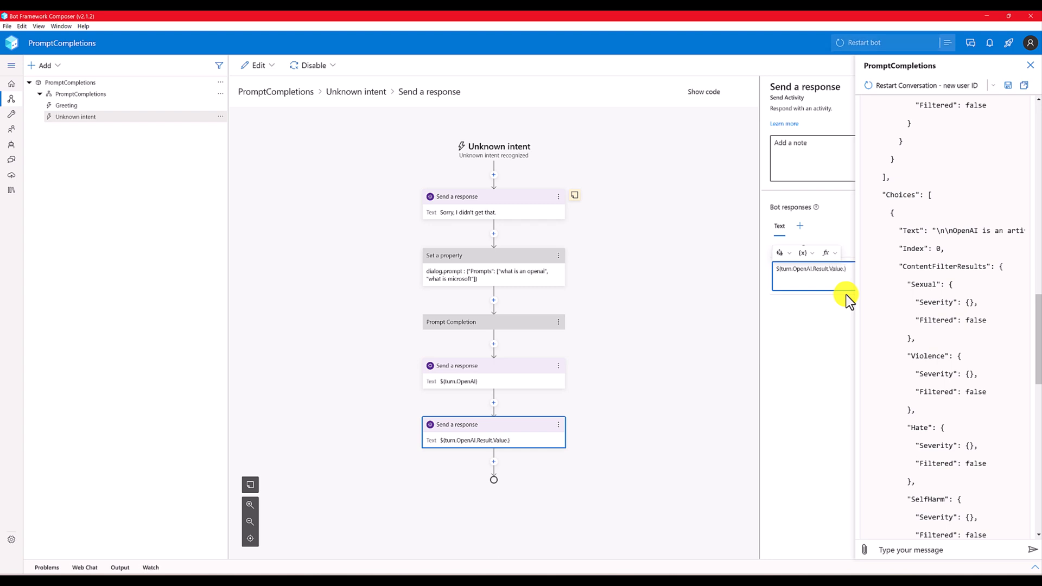
text(Choices)
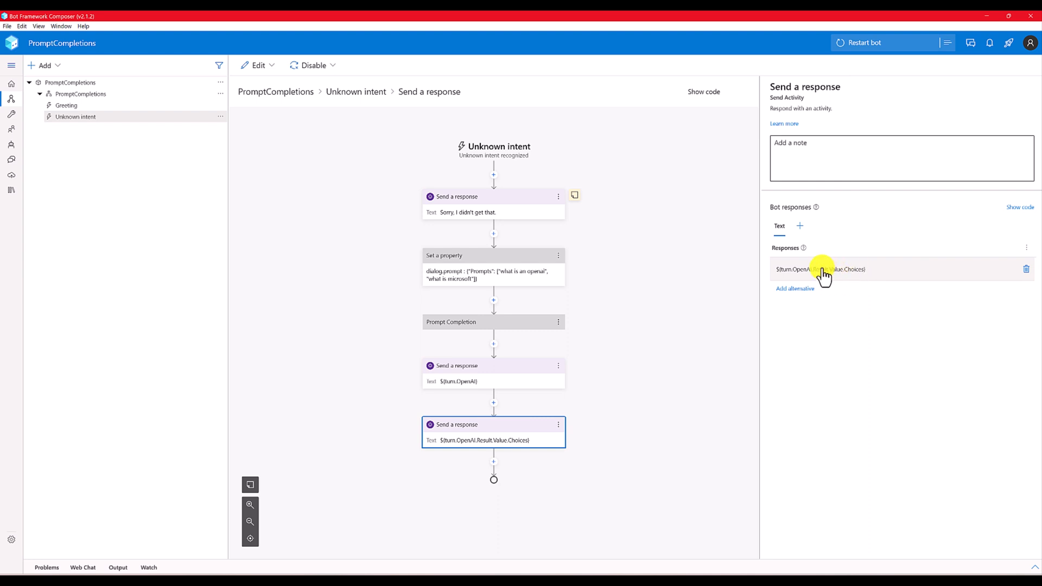
click(494, 372)
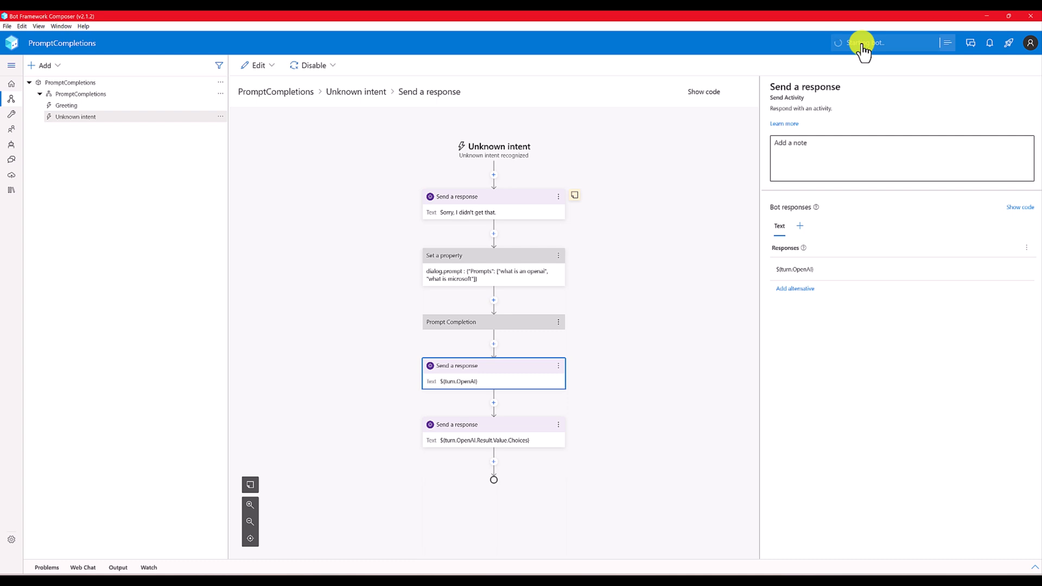
Open Web Chat, start a new conversation, send 'hello', and scroll through the JSON reply.
click(947, 42)
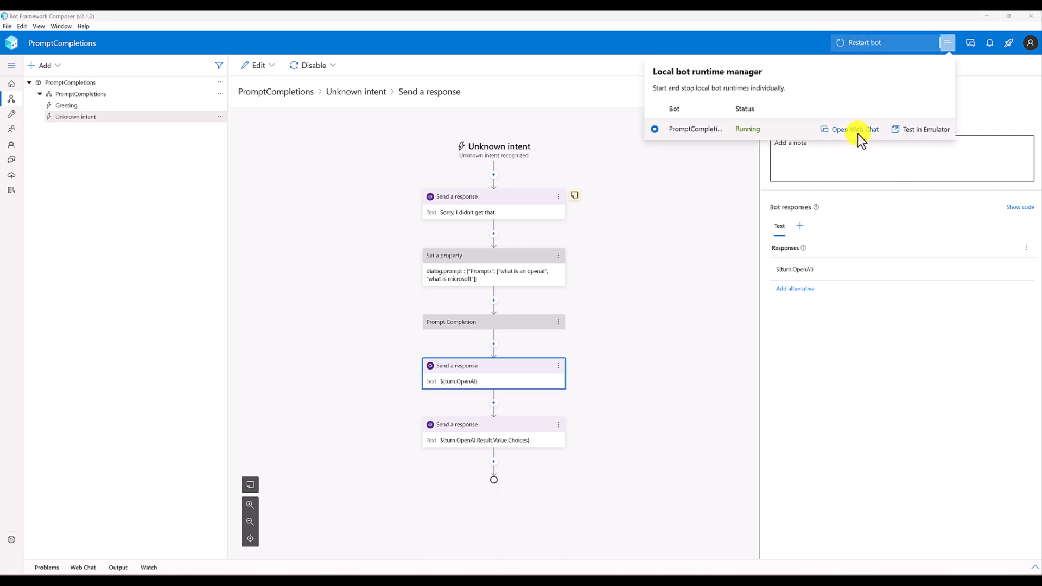
click(854, 129)
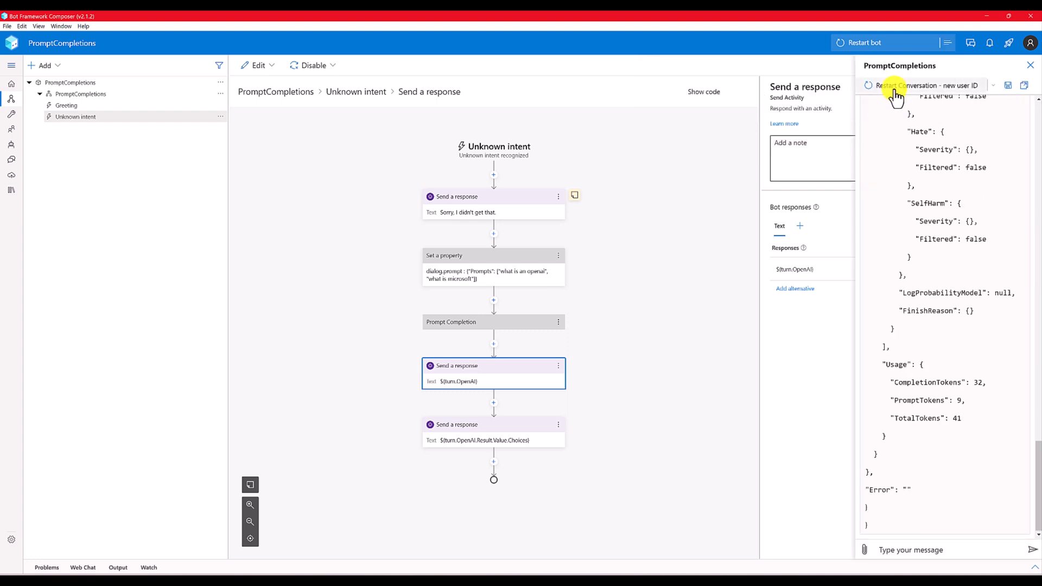
click(924, 86)
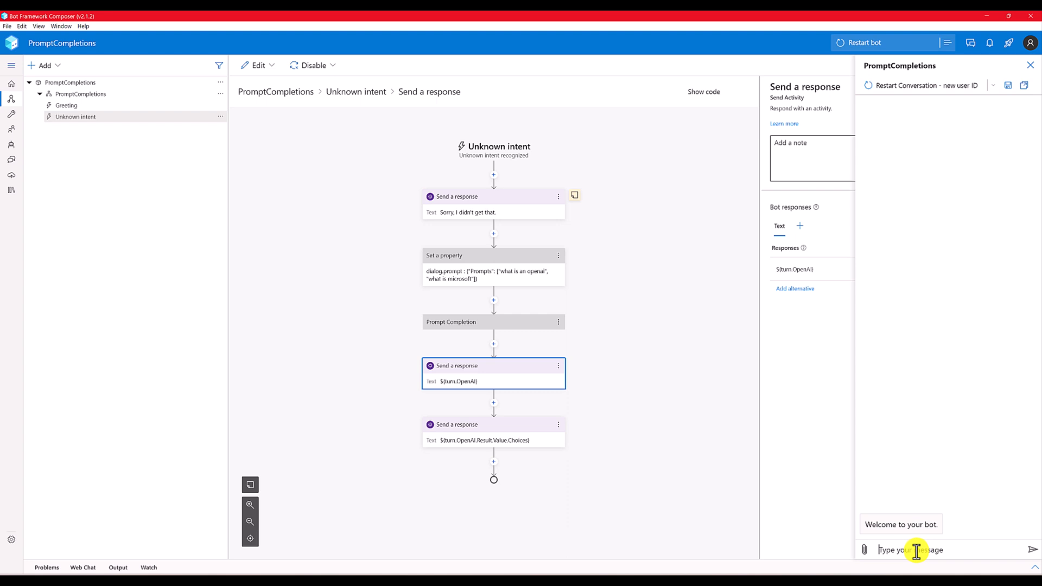
text(hello)
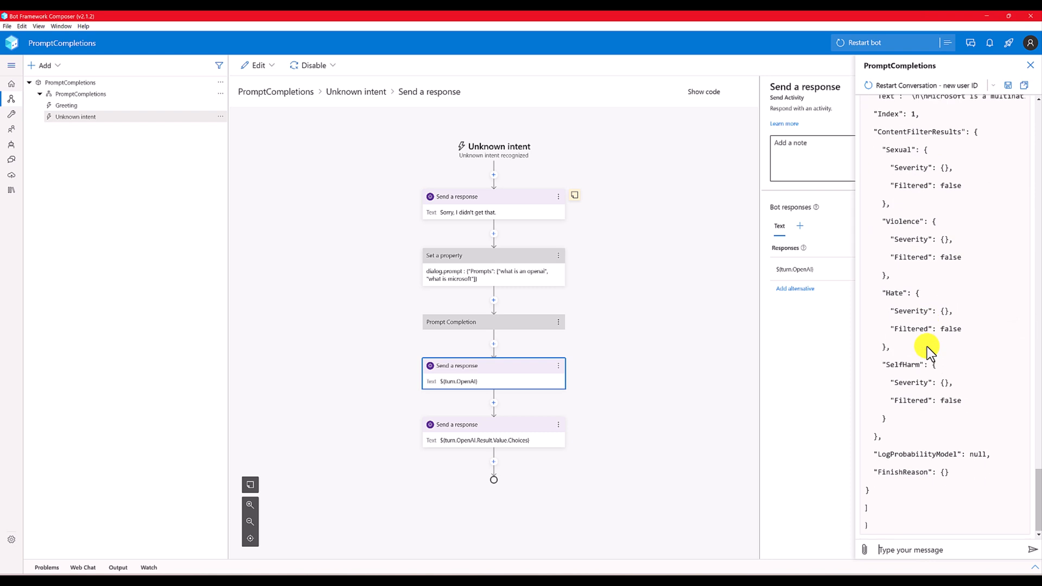
mouse_move(1035, 514)
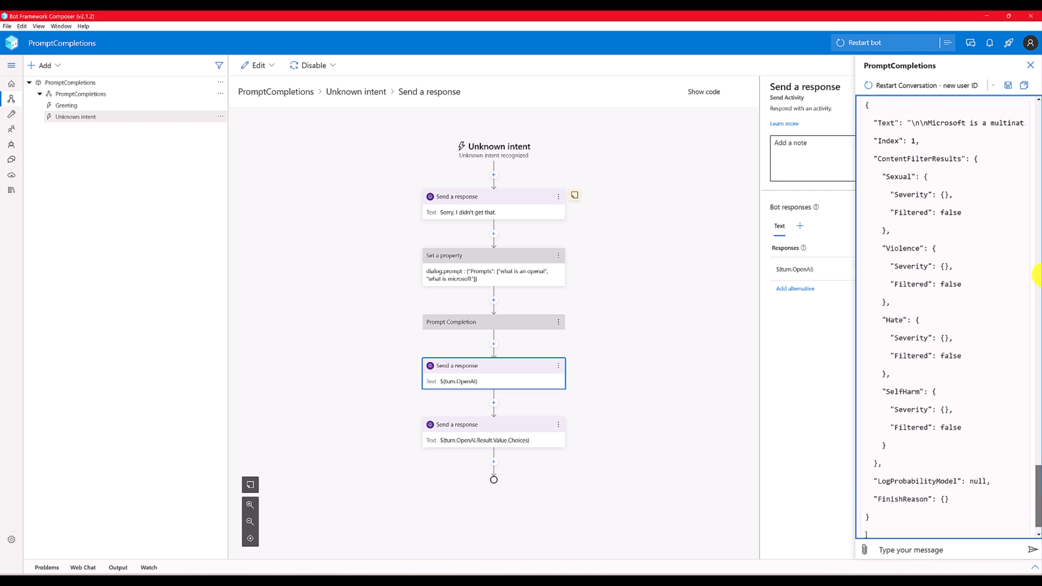
scroll(down, 3)
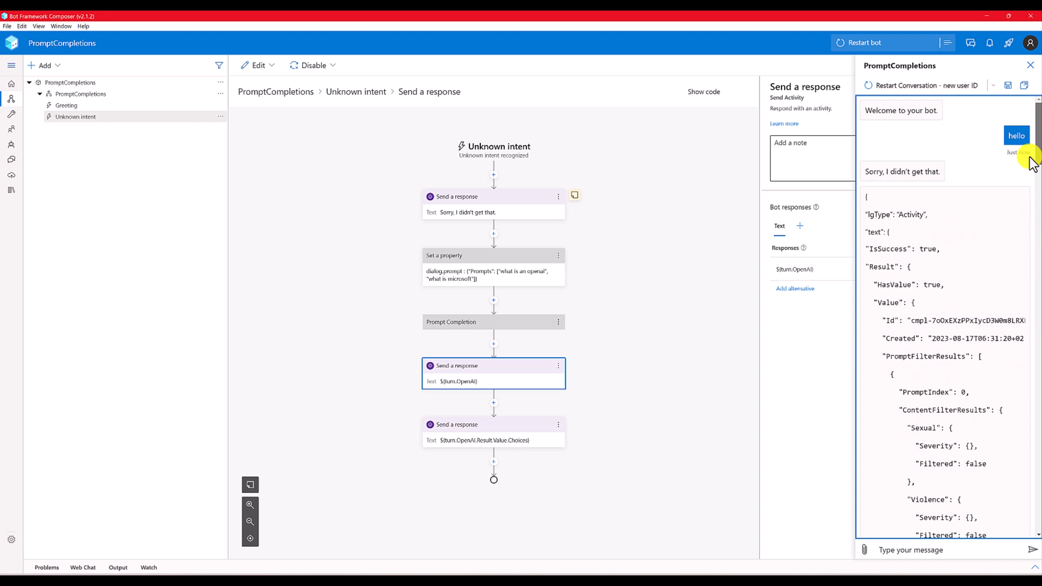
scroll(down, 3)
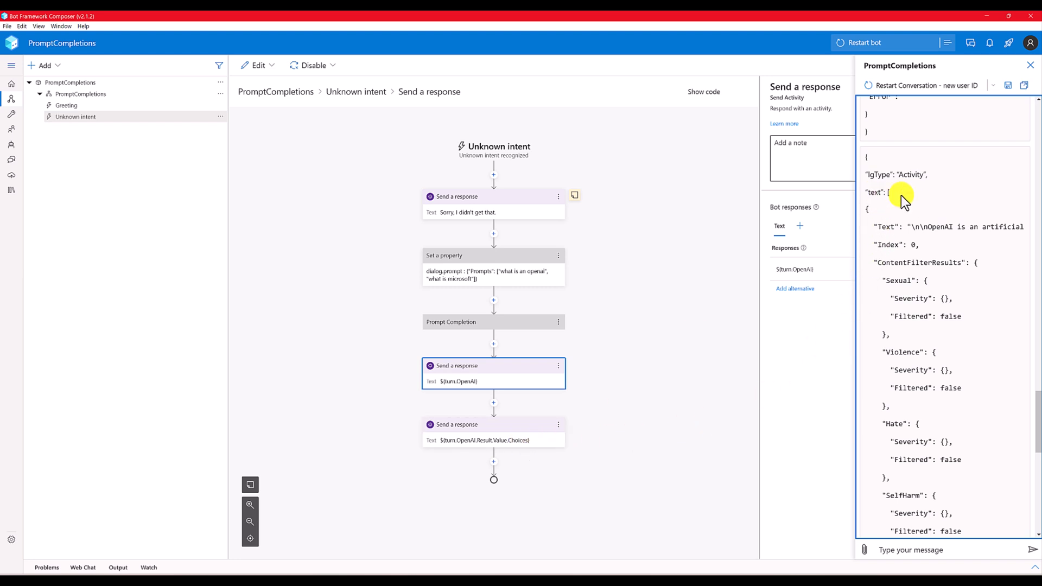
mouse_move(902, 253)
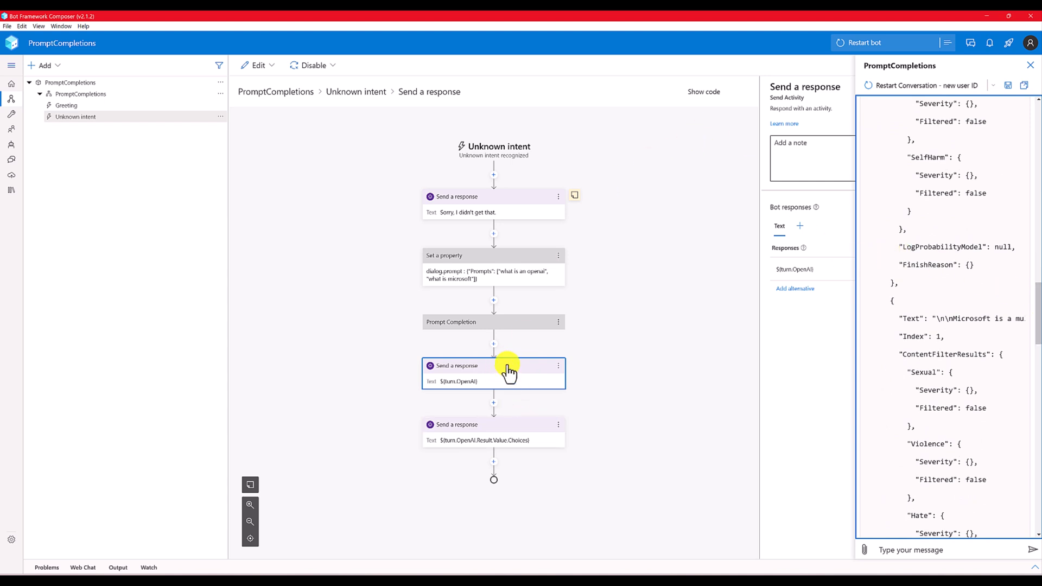
mouse_move(335, 73)
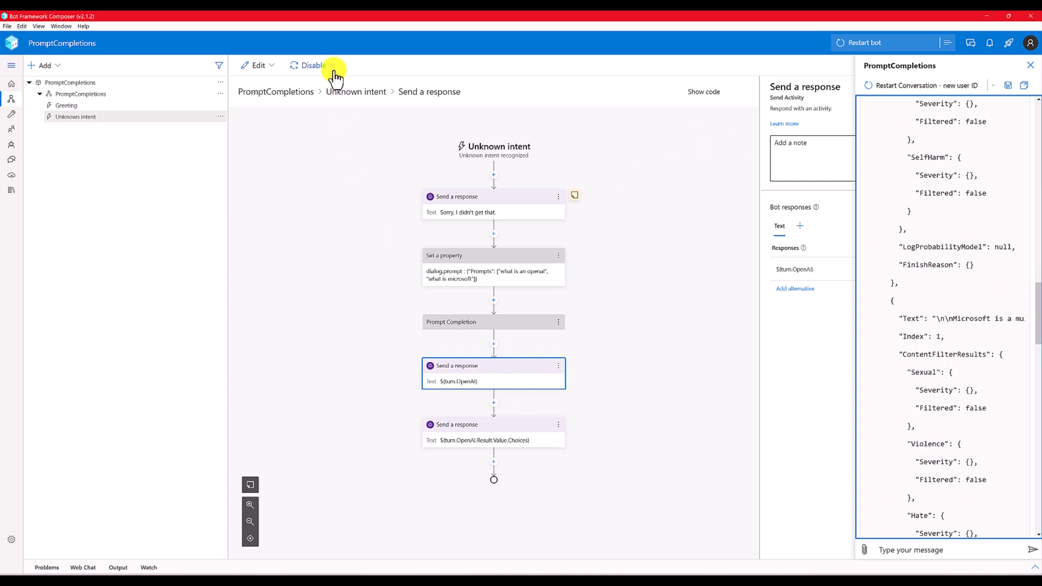
Append [0].Text so the last response outputs ${turn.OpenAI.Result.Value.Choices[0].Text}.
click(333, 65)
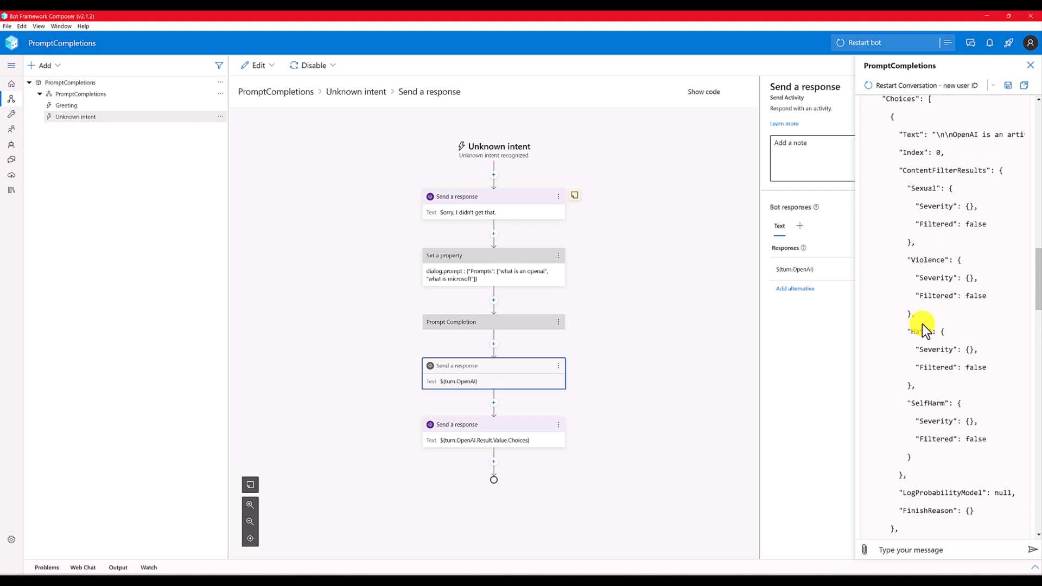
scroll(down, 3)
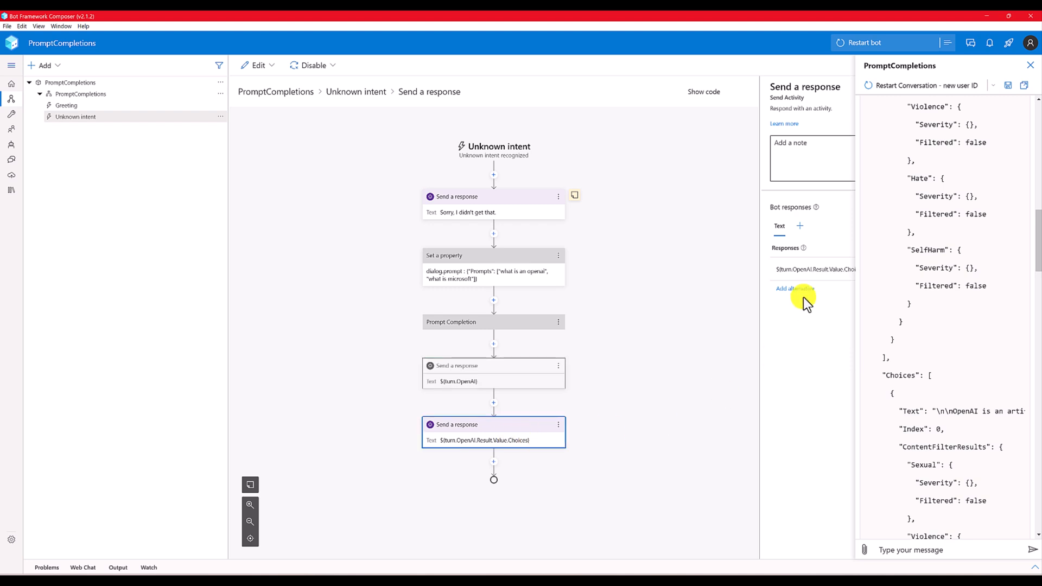
click(814, 269)
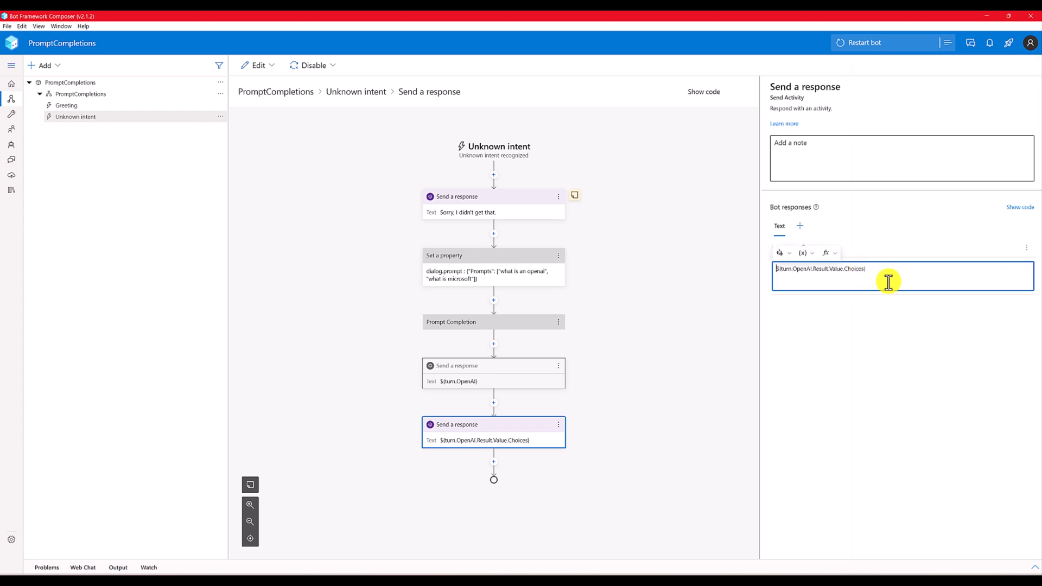
text([0])
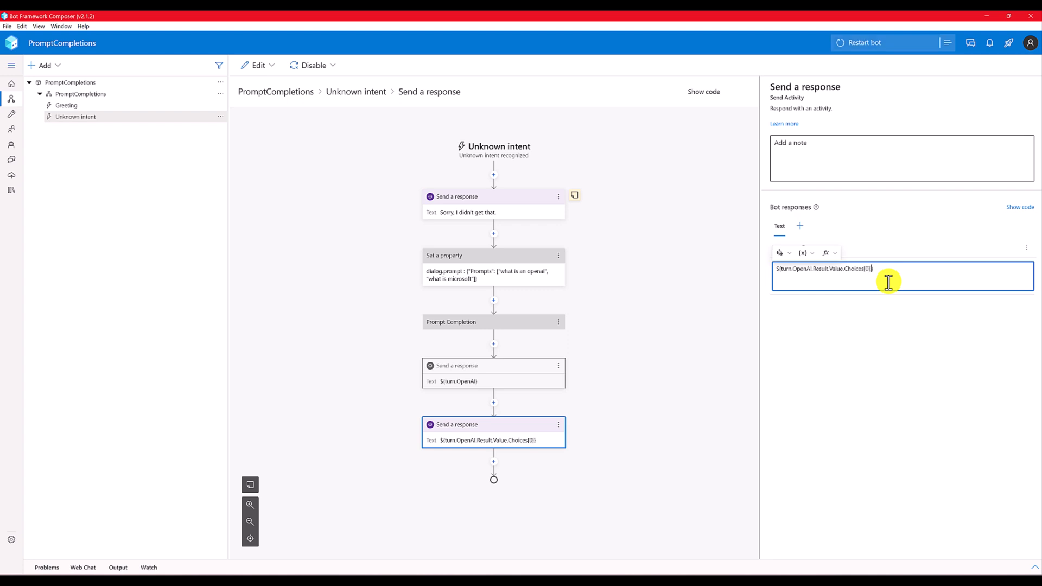
text(.Text)
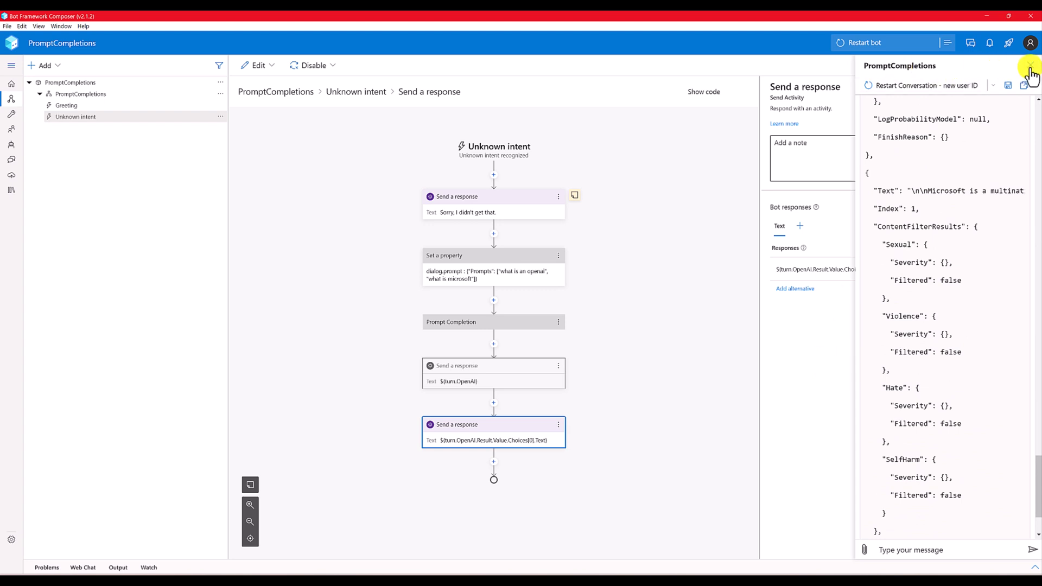
Restart the bot and send 'Hello' in a fresh Web Chat conversation.
click(1031, 74)
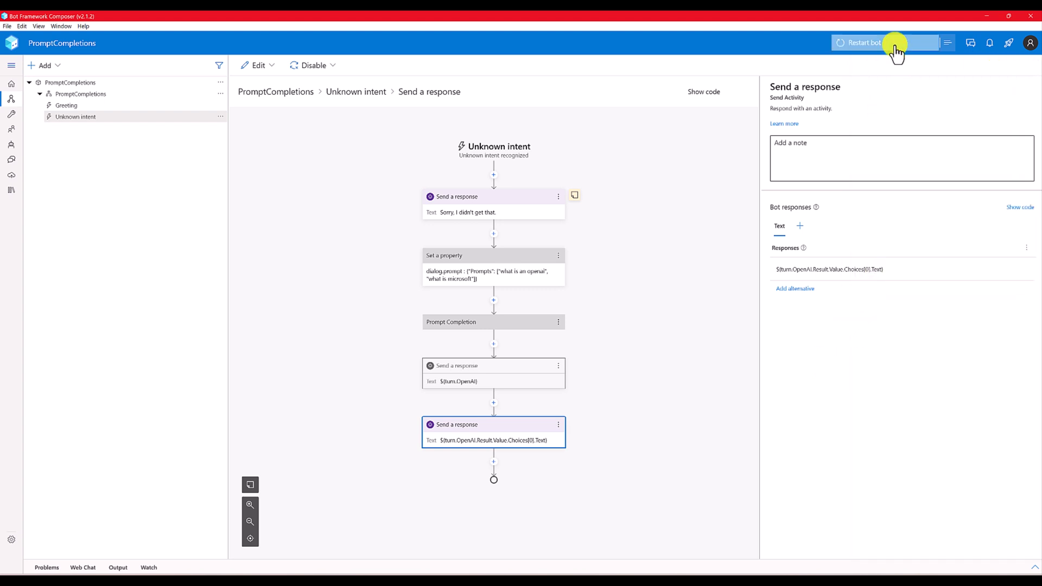
click(864, 42)
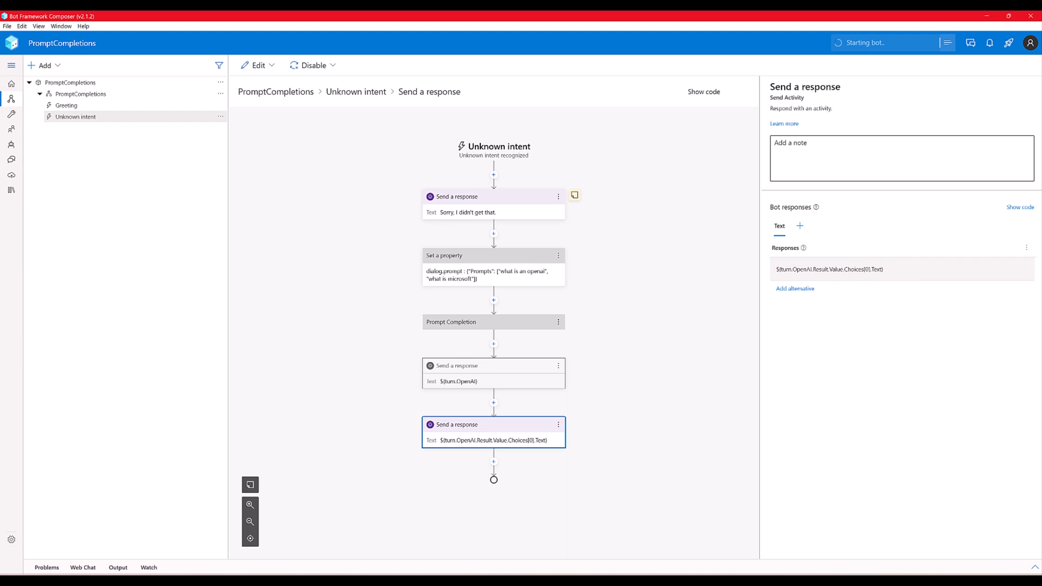
click(948, 43)
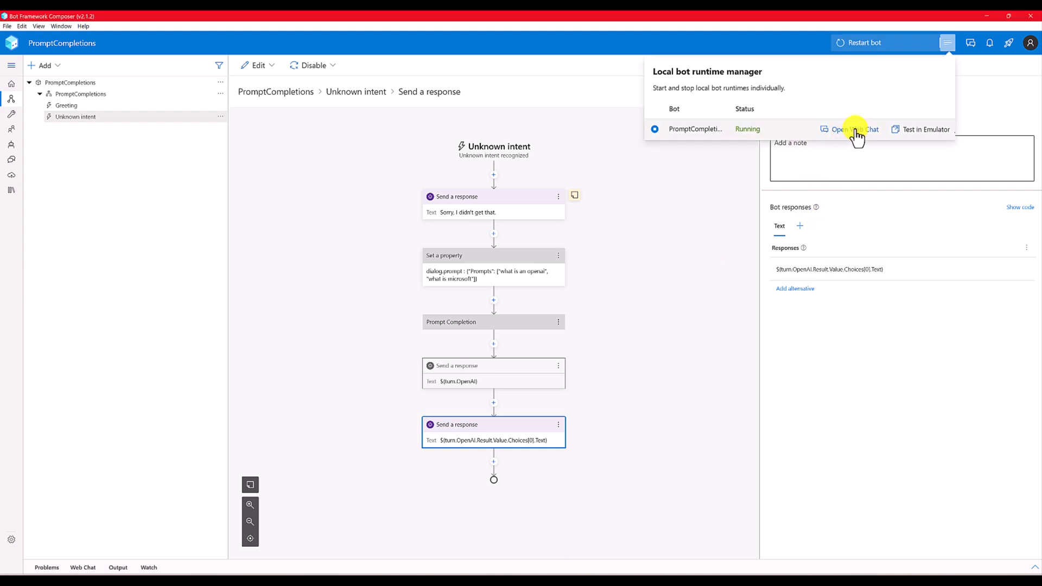
click(843, 129)
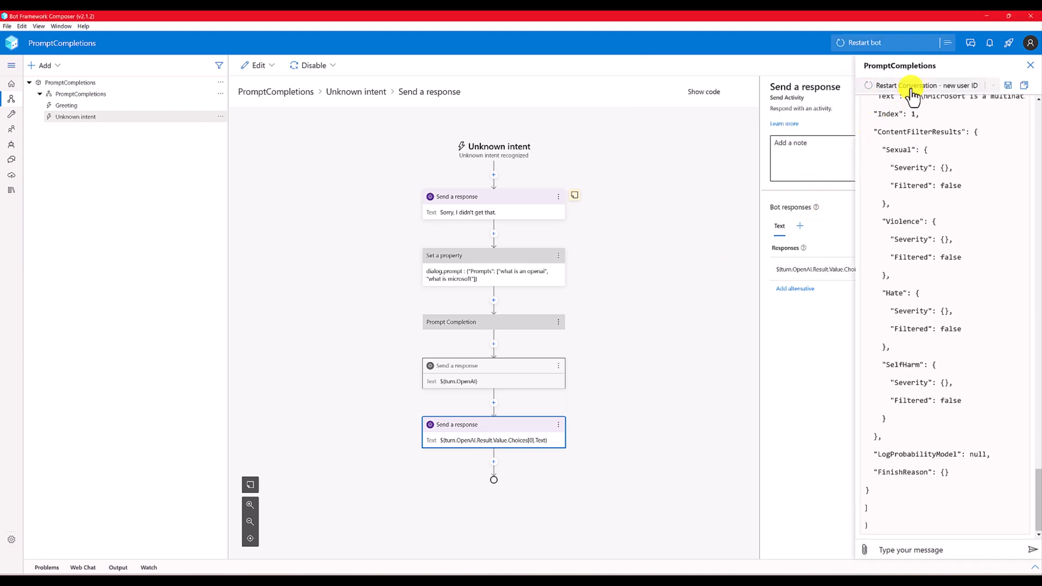
click(900, 85)
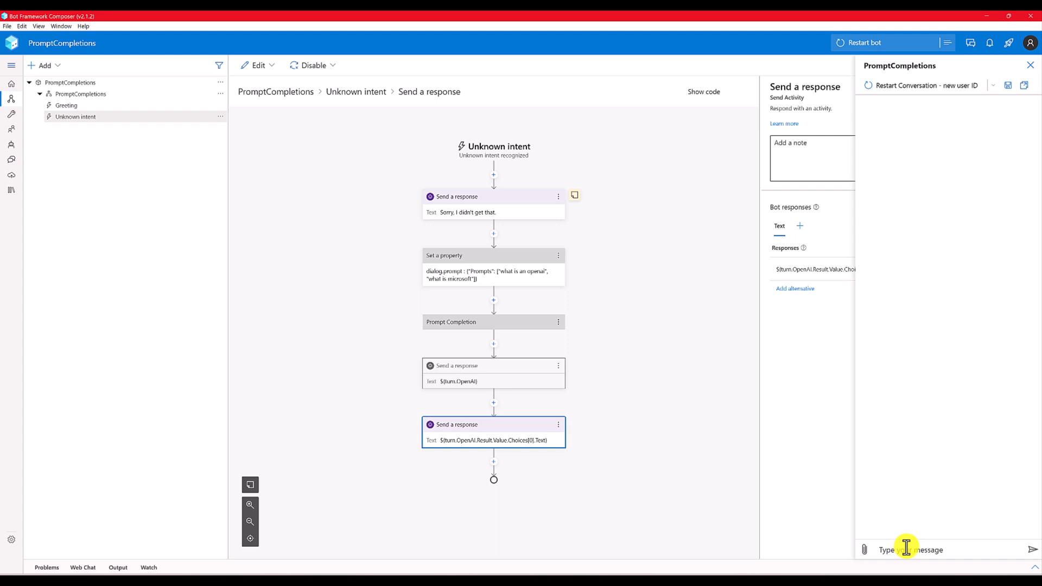
text(Hel)
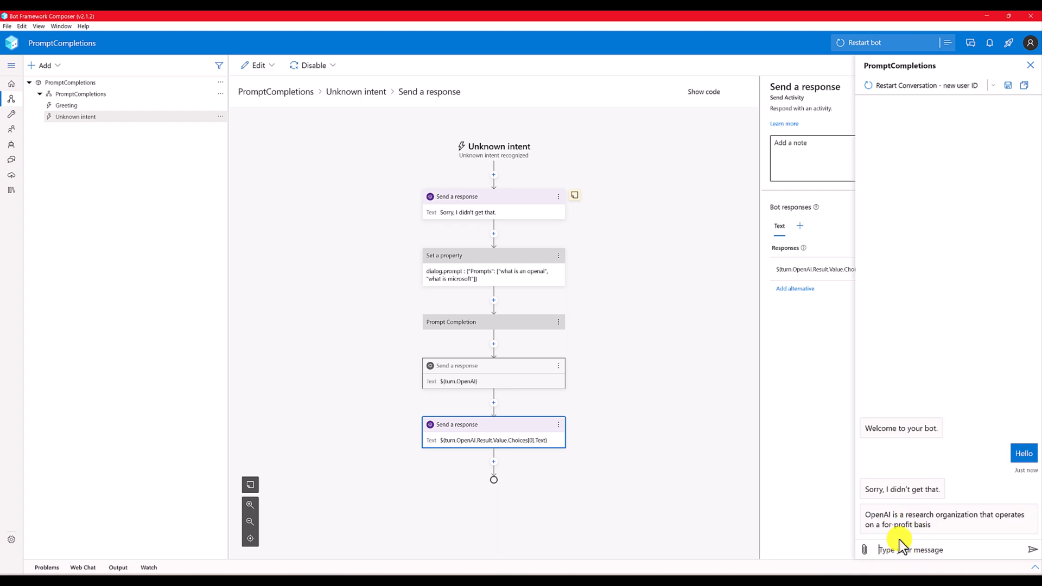
mouse_move(871, 519)
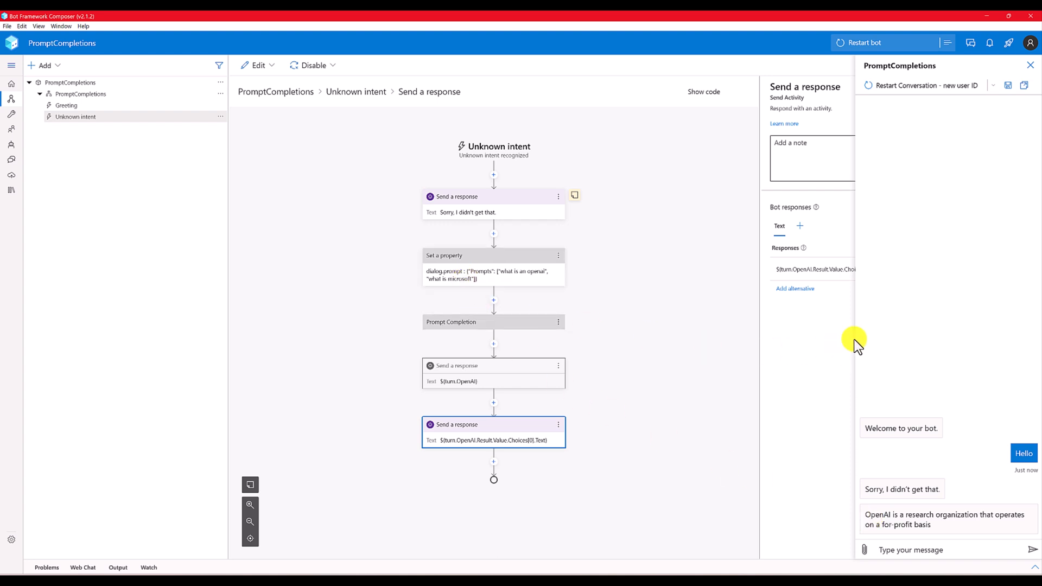
mouse_move(824, 346)
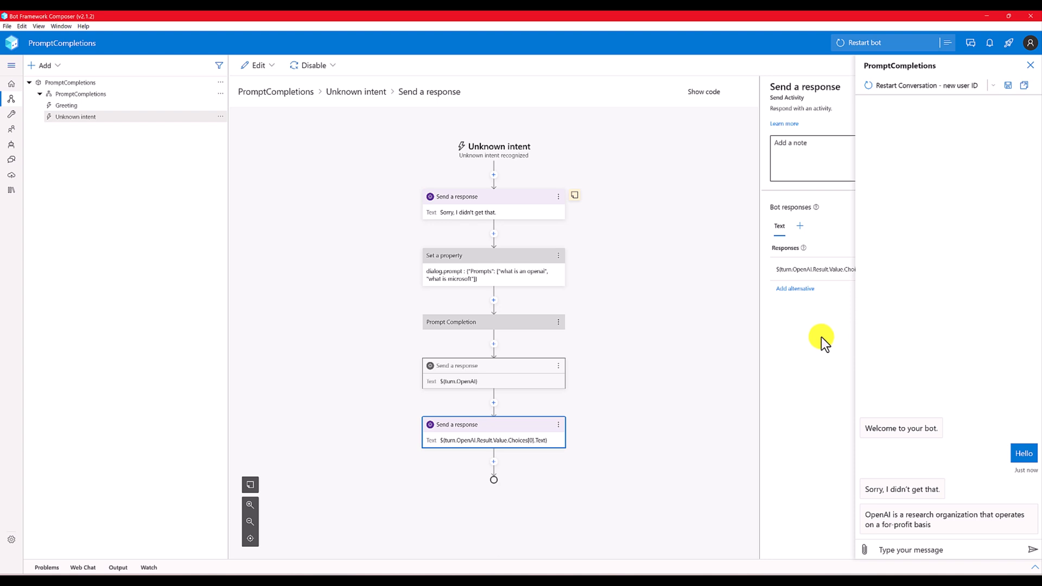
mouse_move(824, 329)
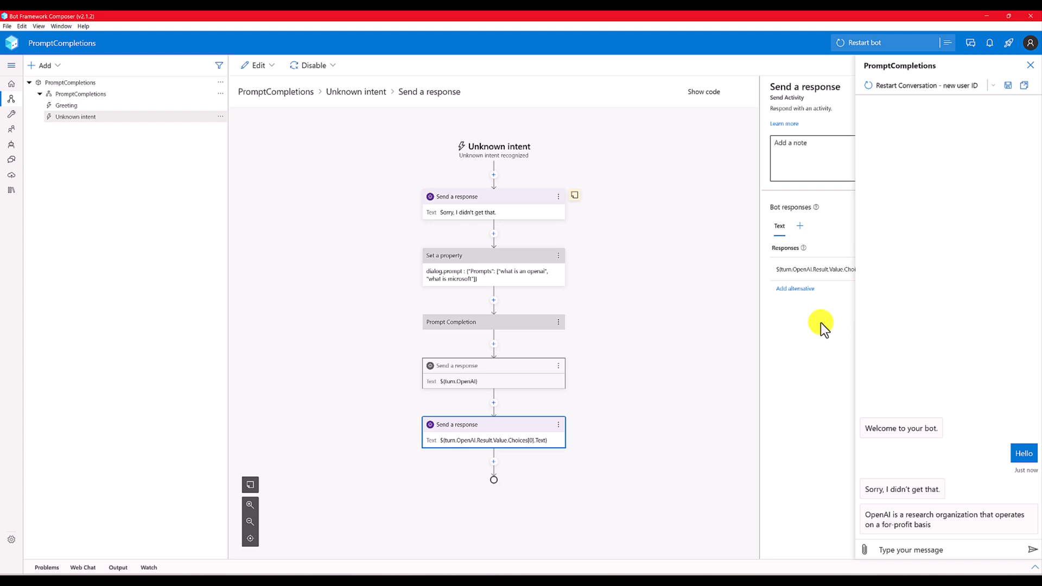
mouse_move(465, 340)
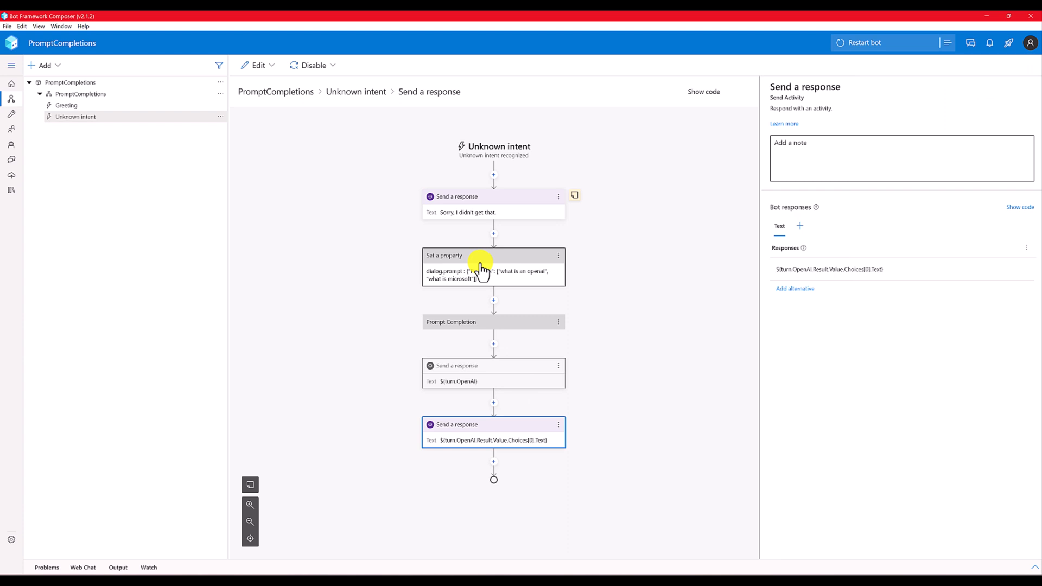
Replace the hardcoded prompts in dialog.prompt's value with ${turn.activity.text}.
click(493, 255)
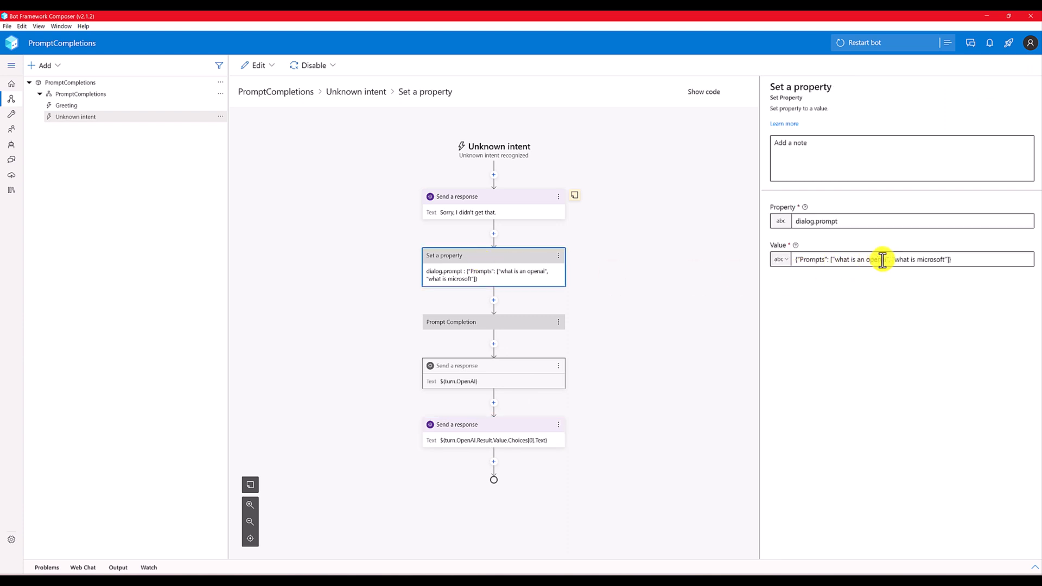
double_click(861, 260)
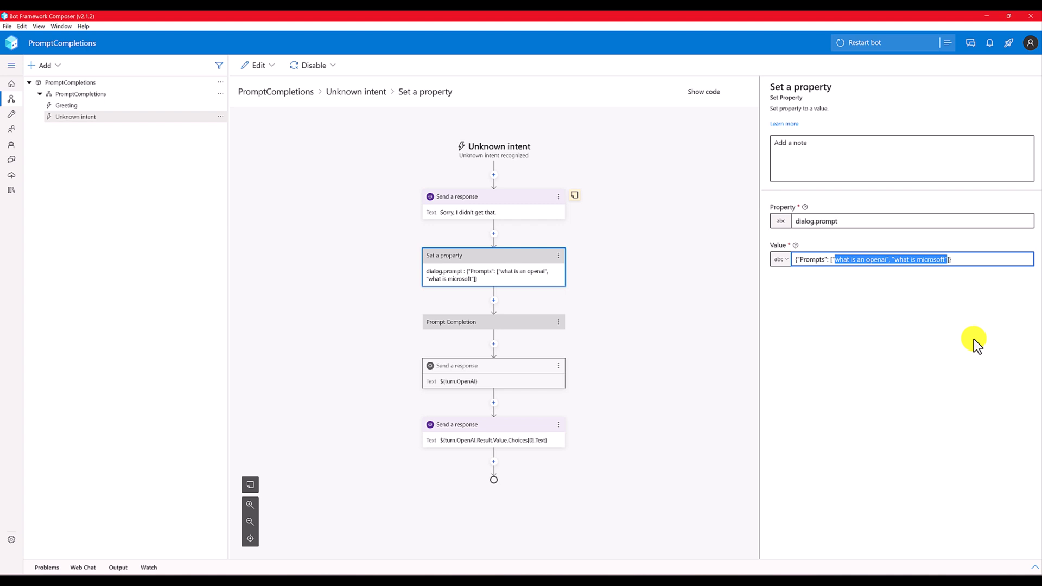
key(Delete)
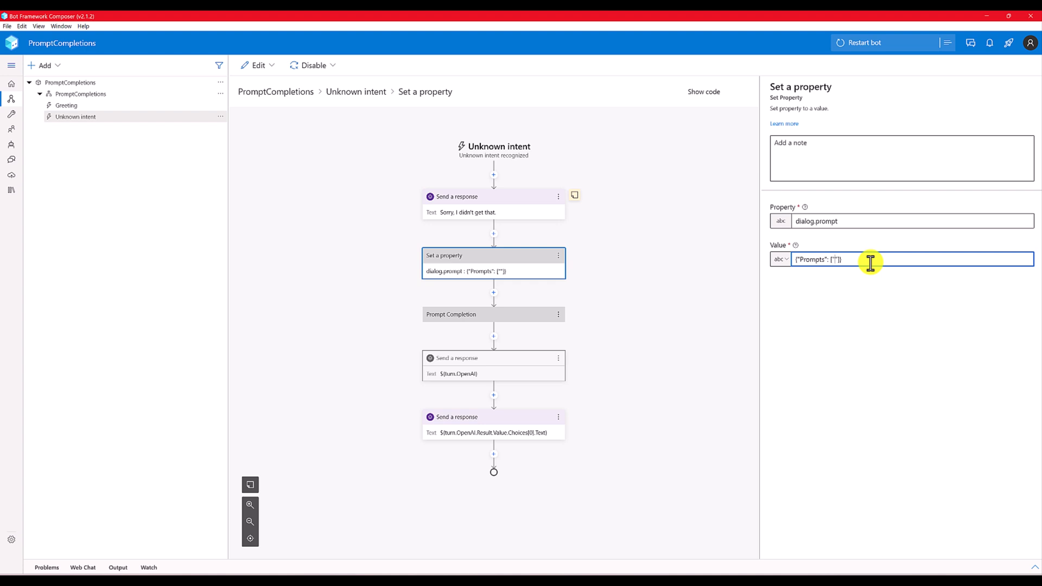
text(${)
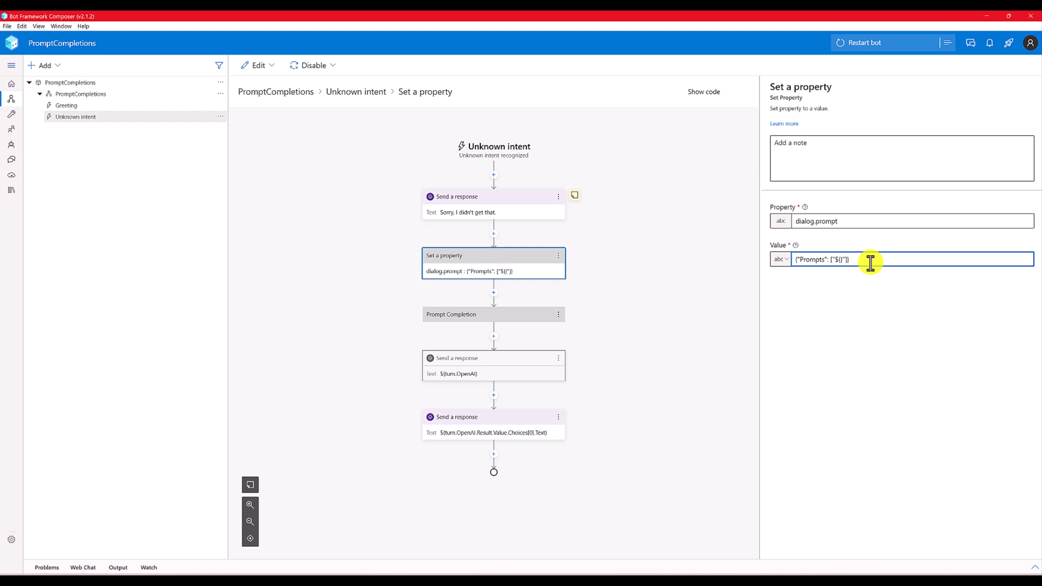
text(turn.activity.text)
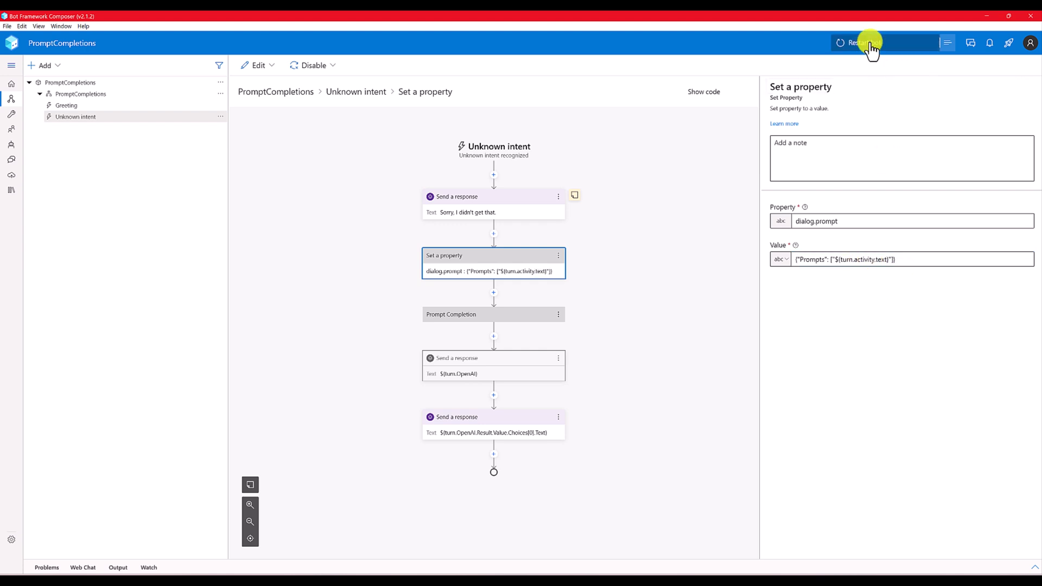
Restart the bot and ask 'What is an Office' in Web Chat.
click(861, 42)
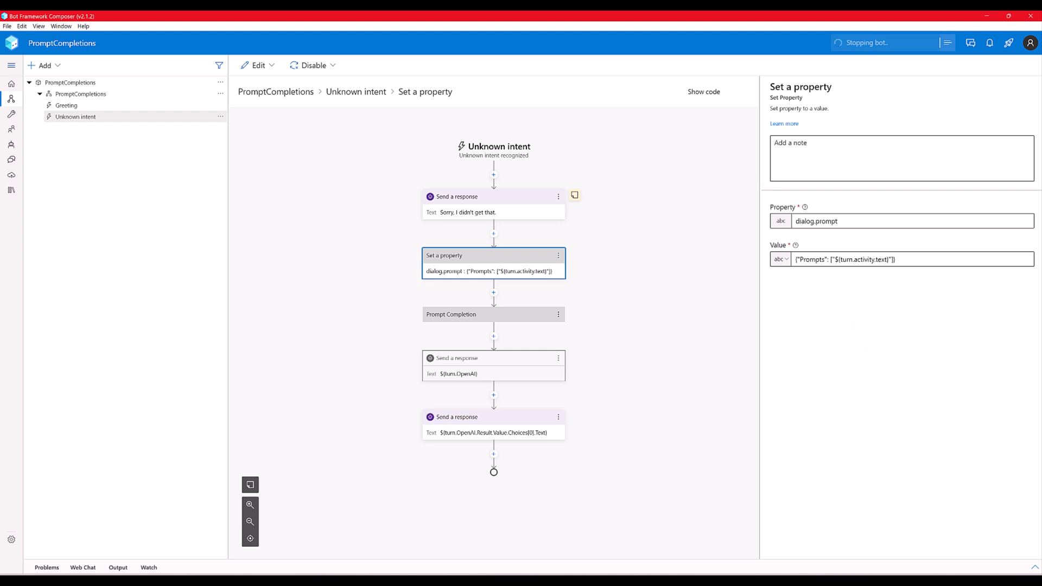
click(947, 42)
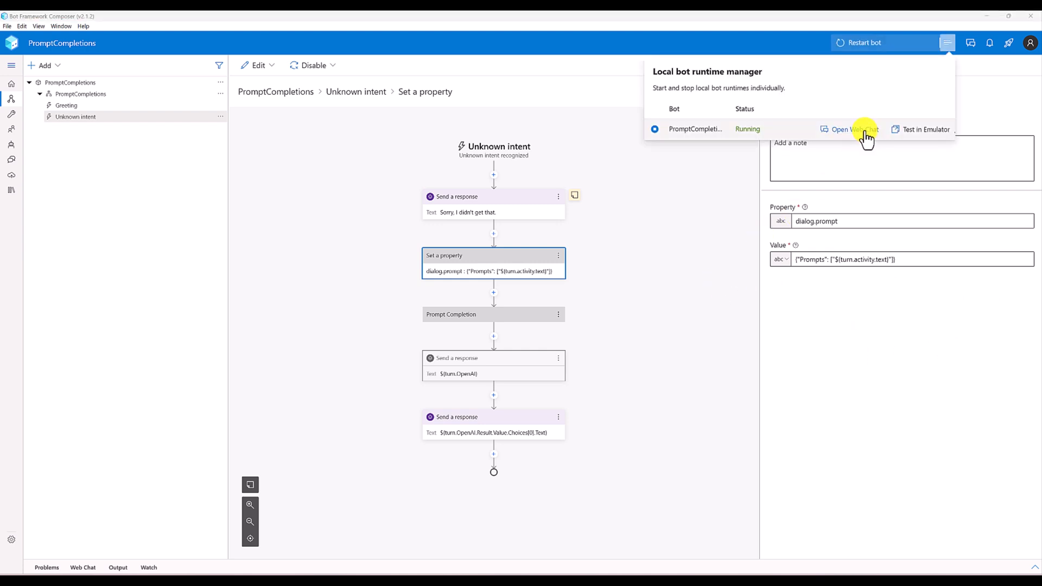
click(857, 129)
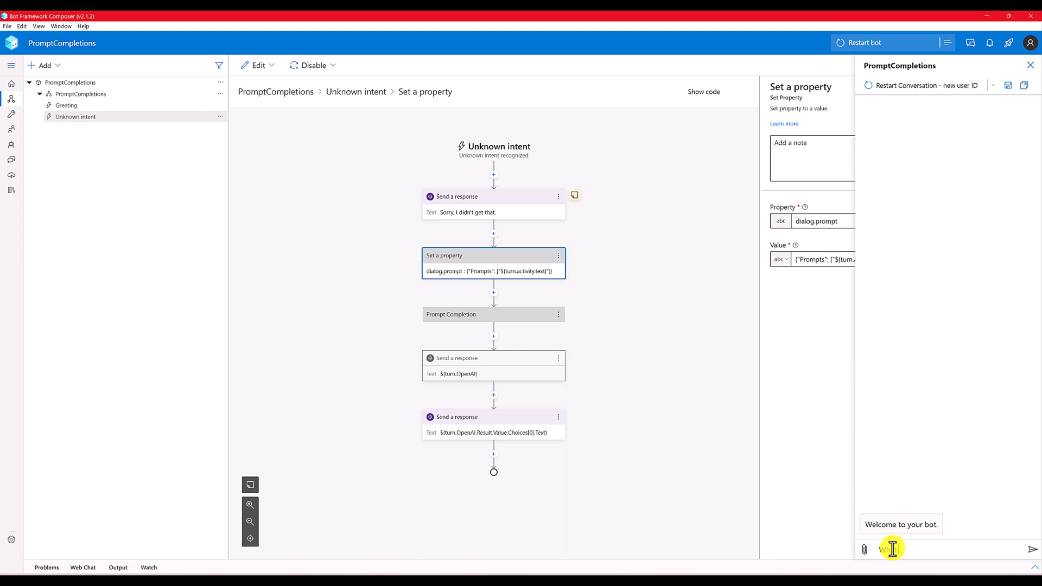
text(an)
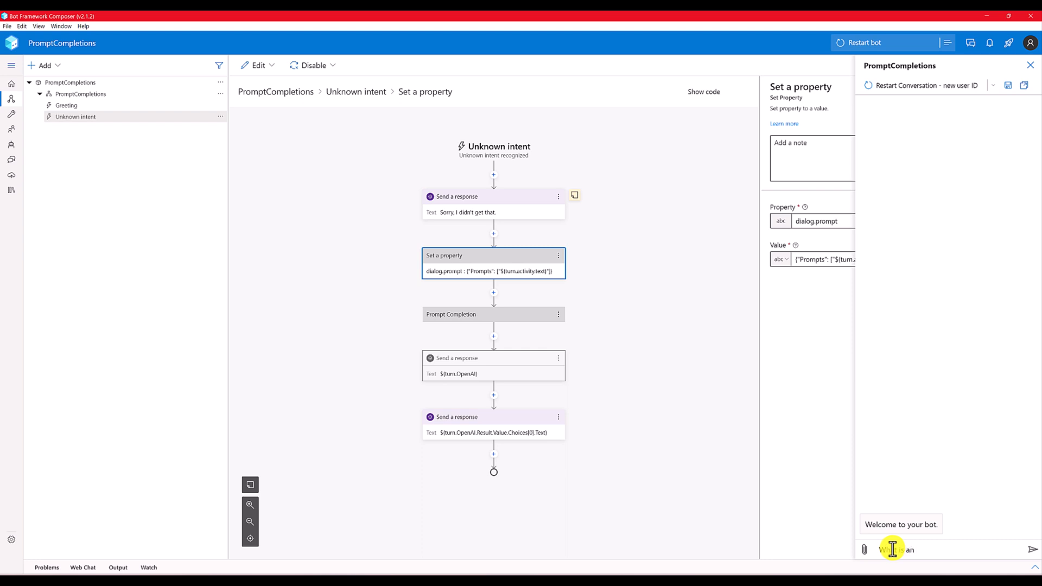
text(Off)
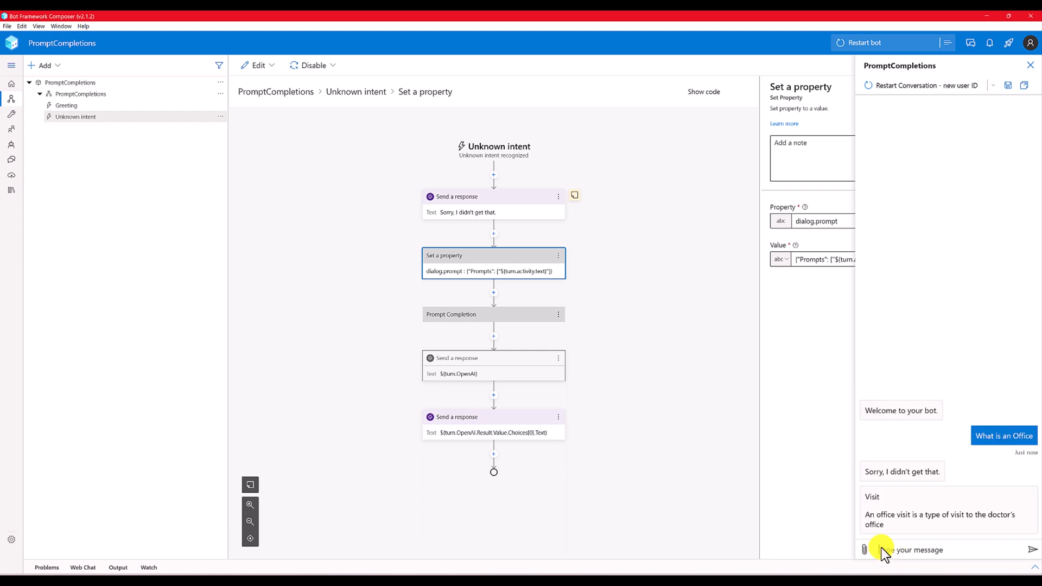
mouse_move(953, 359)
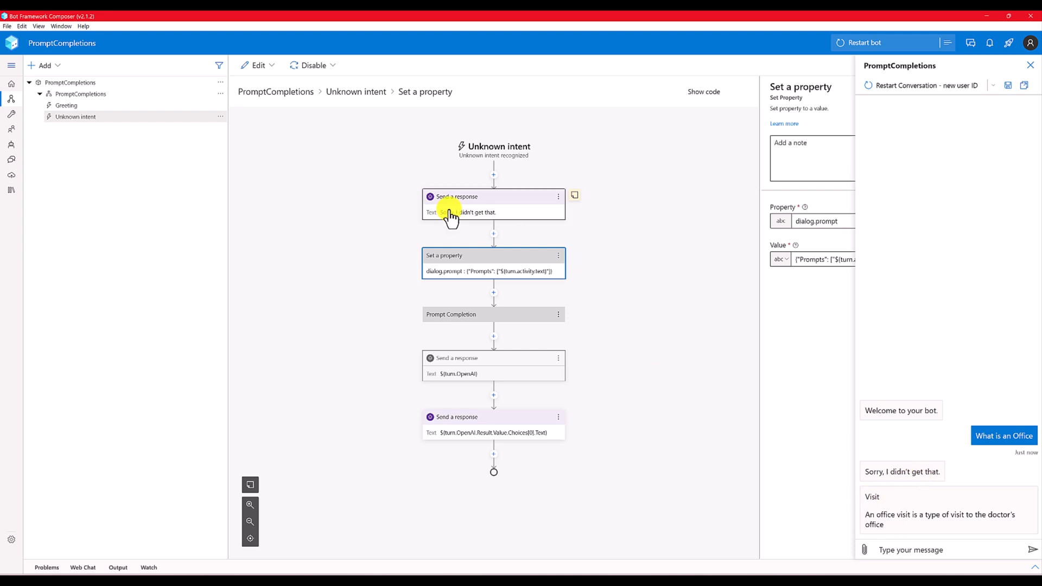
click(465, 204)
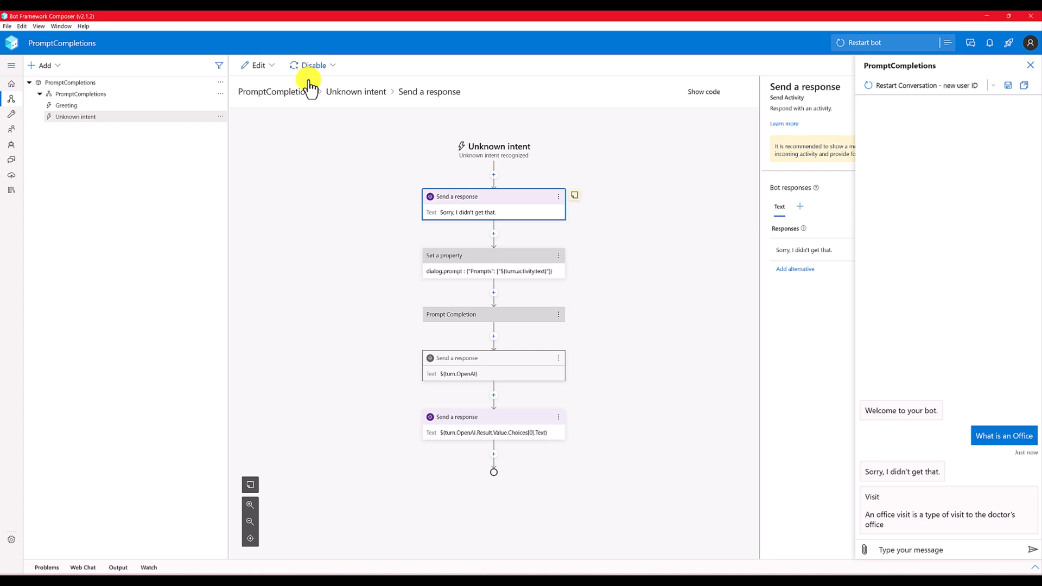
Disable the 'Sorry, I didn't get that' response step.
click(493, 256)
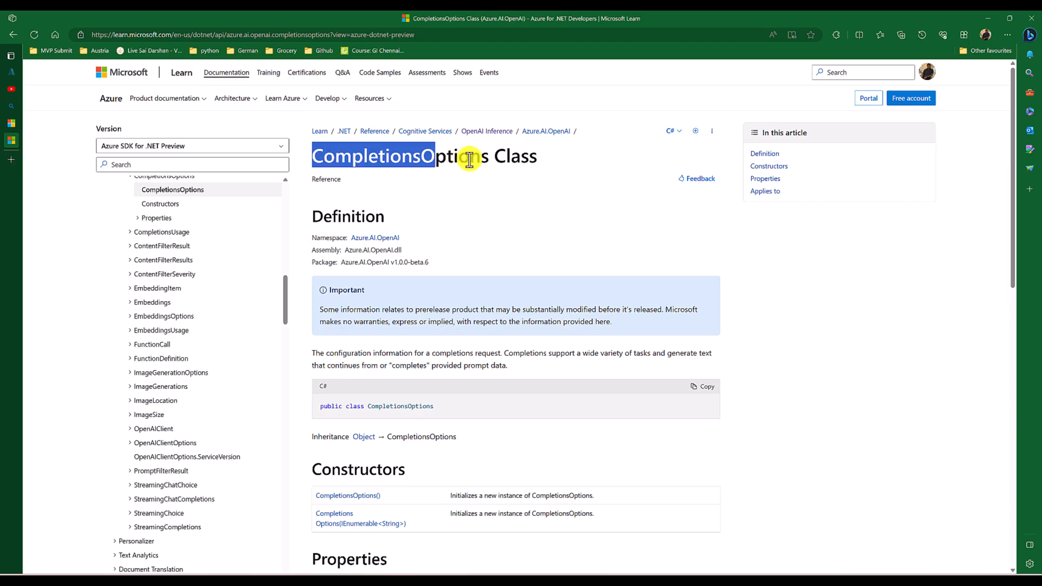
Review the CompletionsOptions Properties list, including MaxTokens, Temperature and Prompts.
double_click(399, 156)
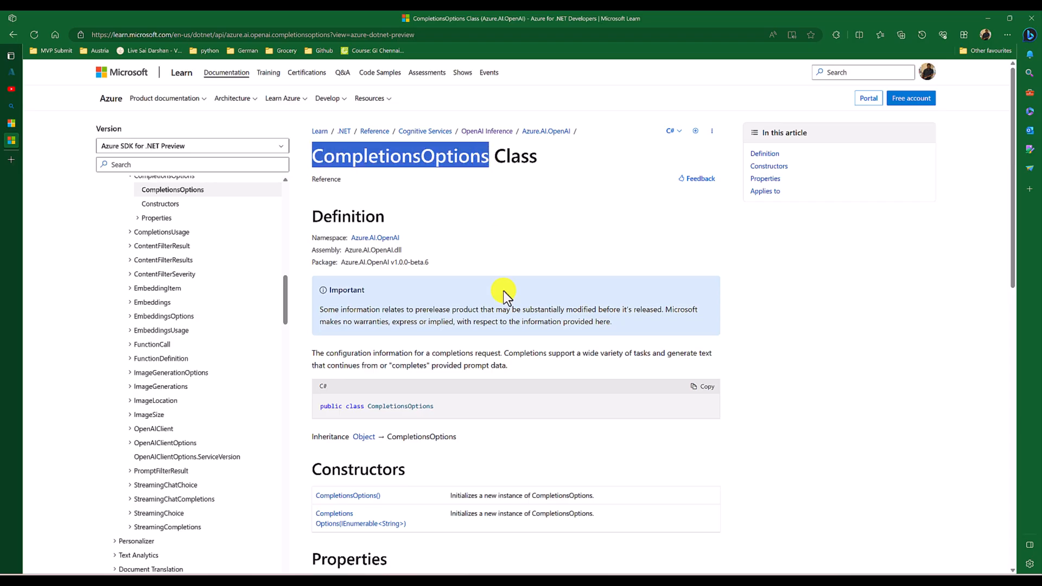
scroll(down, 3)
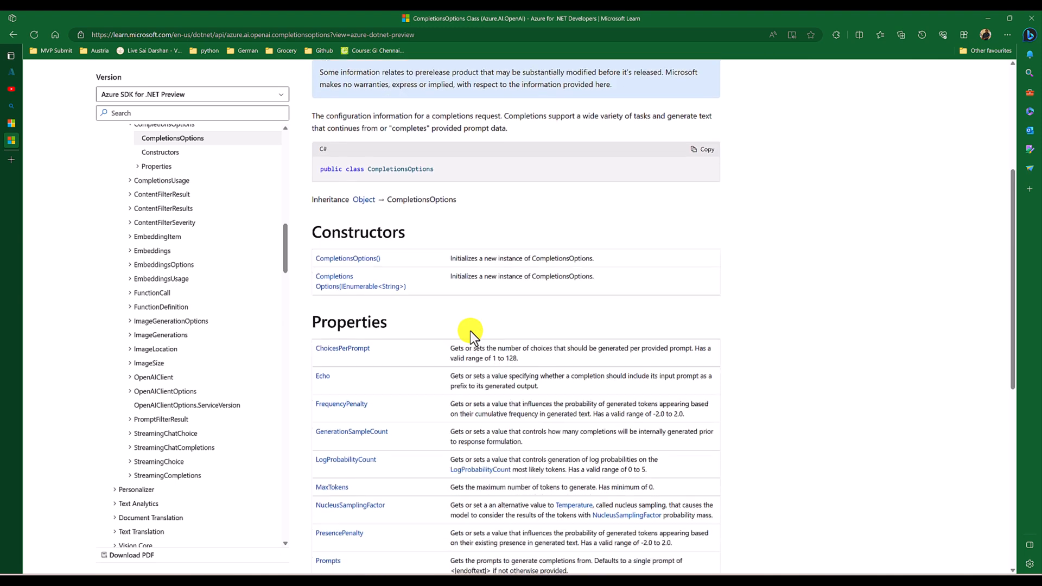
scroll(down, 3)
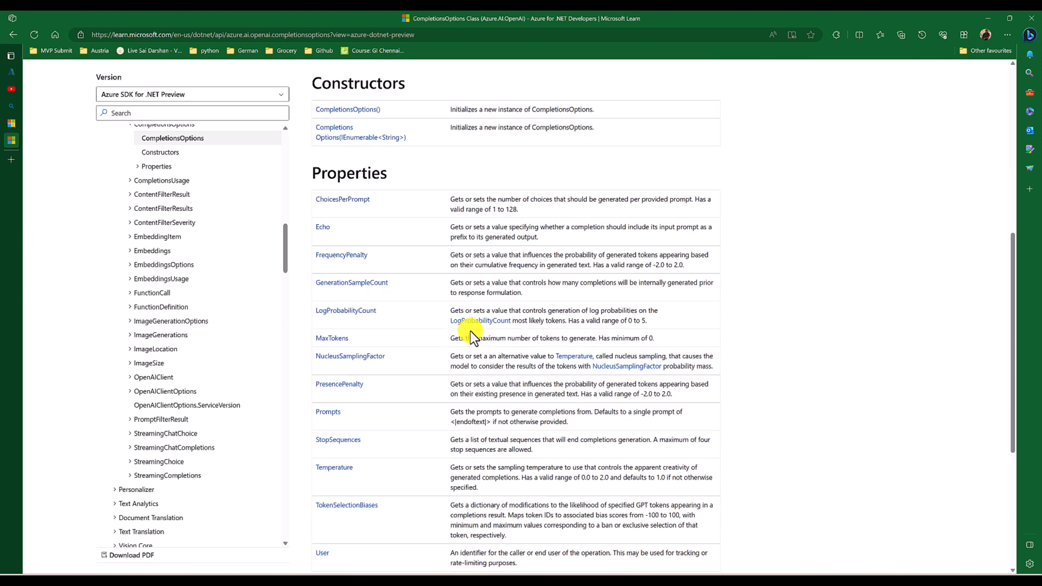
scroll(down, 3)
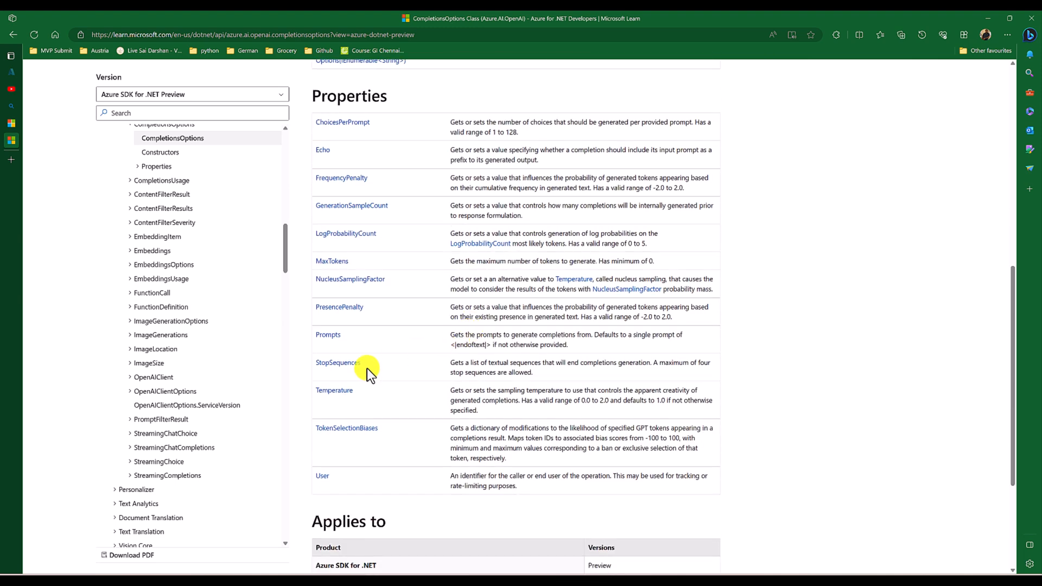
mouse_move(369, 442)
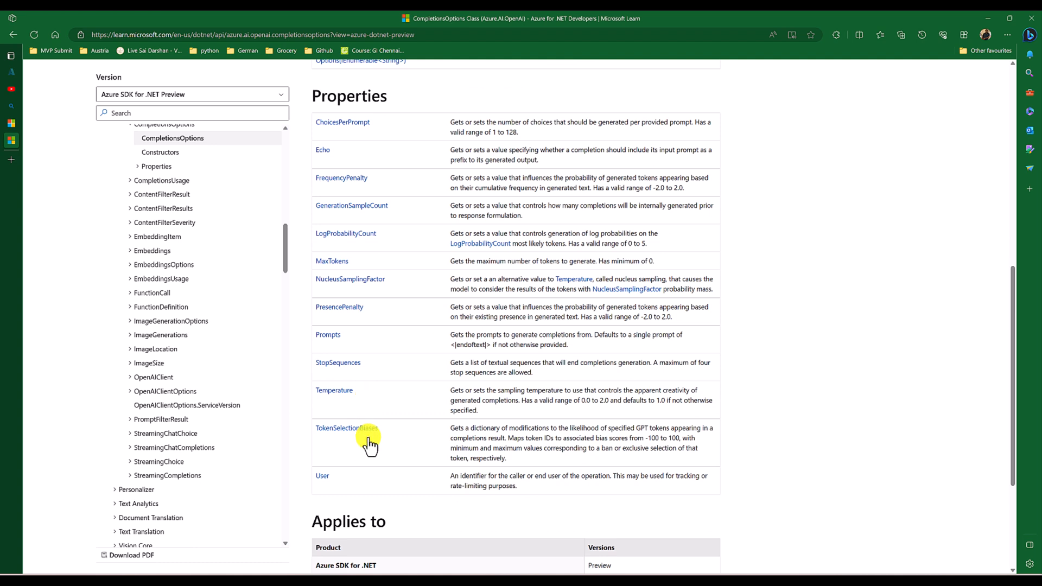
mouse_move(372, 264)
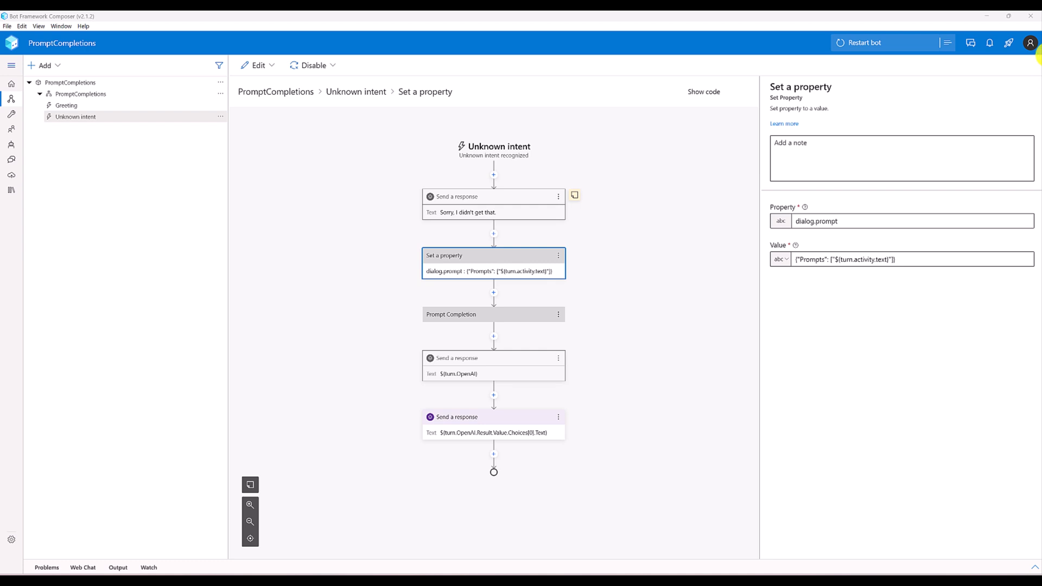
mouse_move(849, 188)
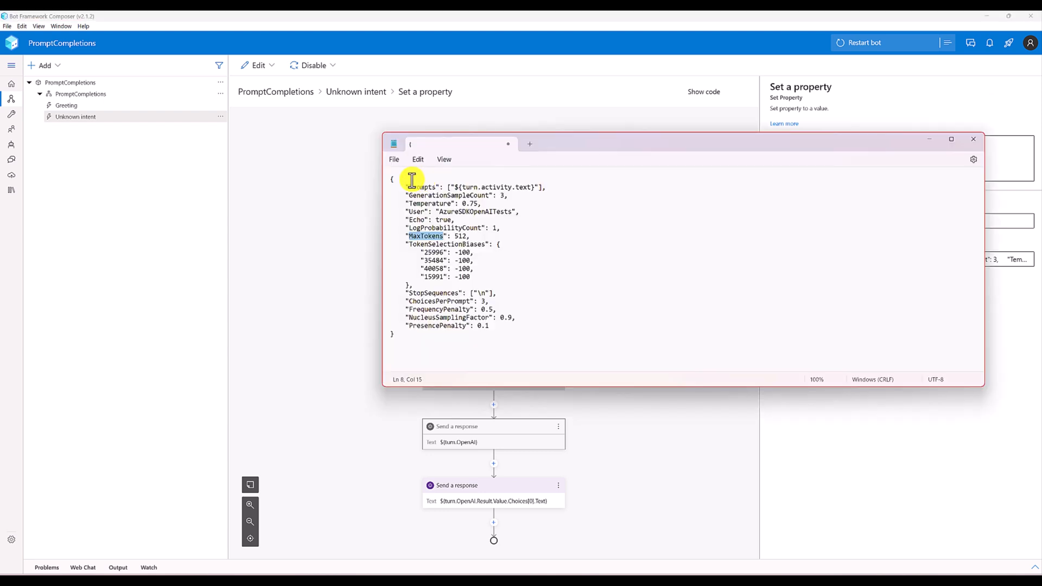
mouse_move(602, 168)
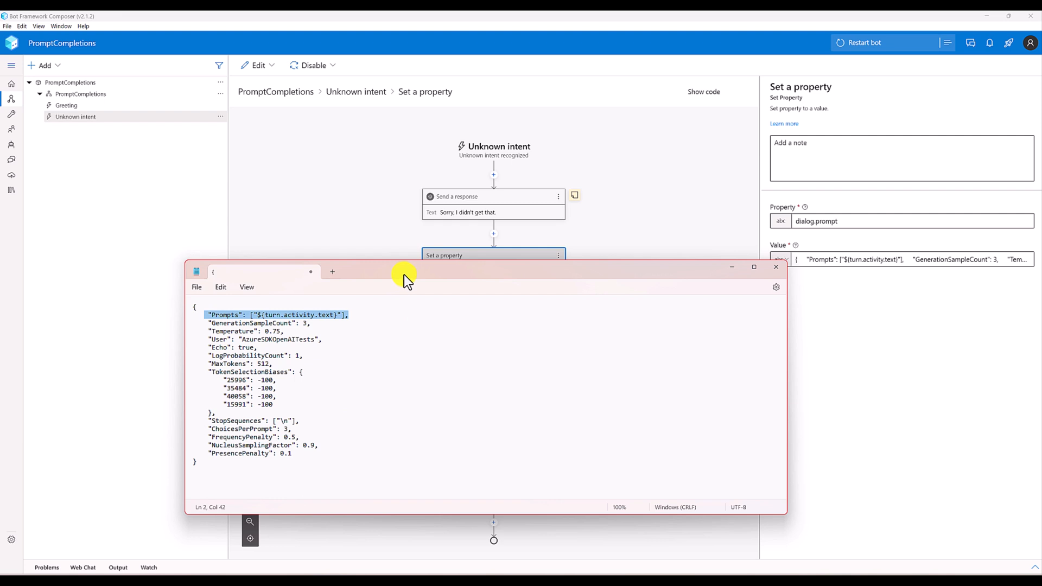
Move the JSON notes window aside to reveal the updated dialog.prompt value.
drag(406, 276, 479, 333)
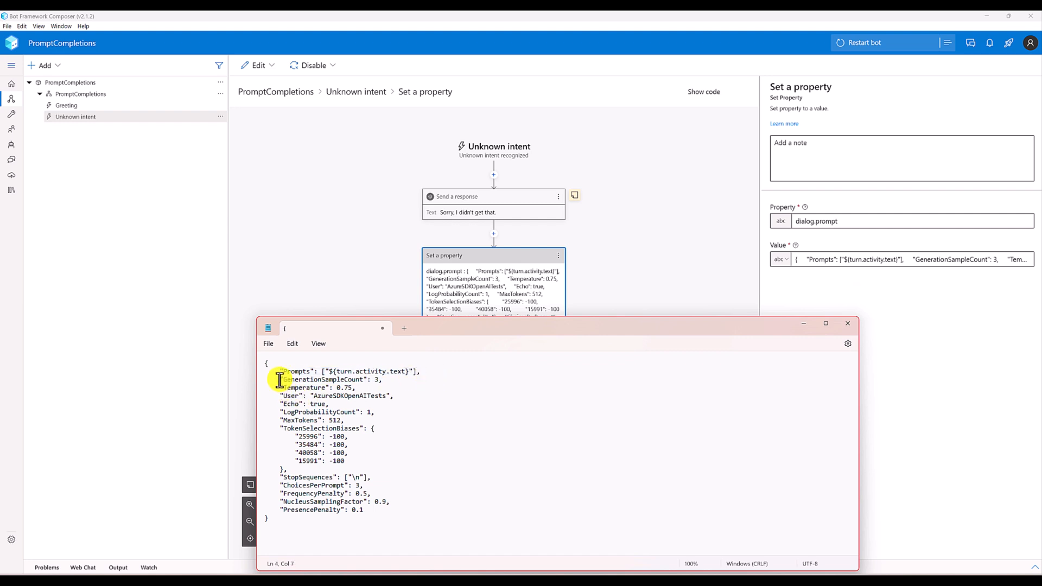
drag(279, 379, 379, 504)
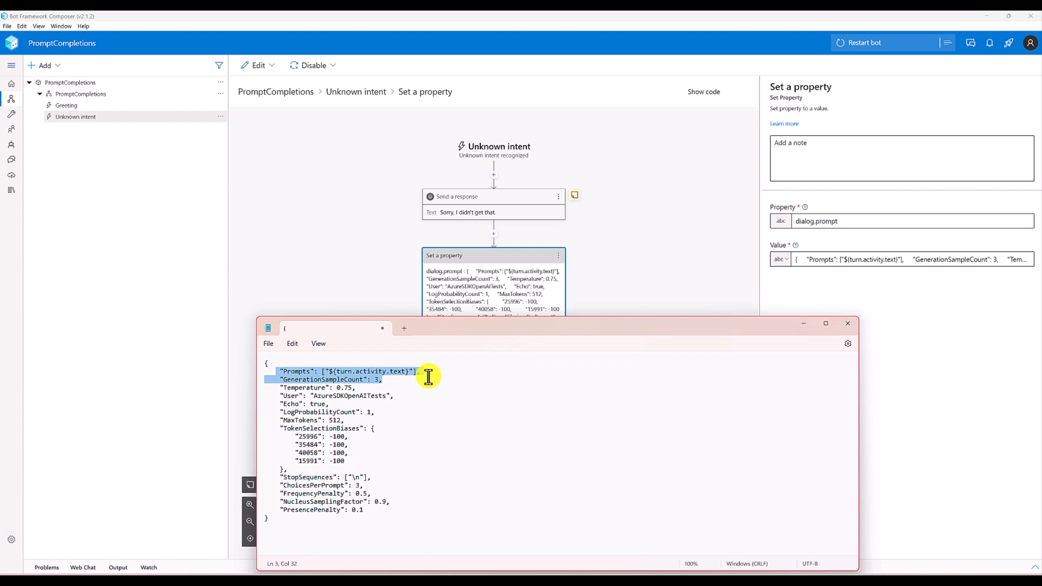
mouse_move(911, 260)
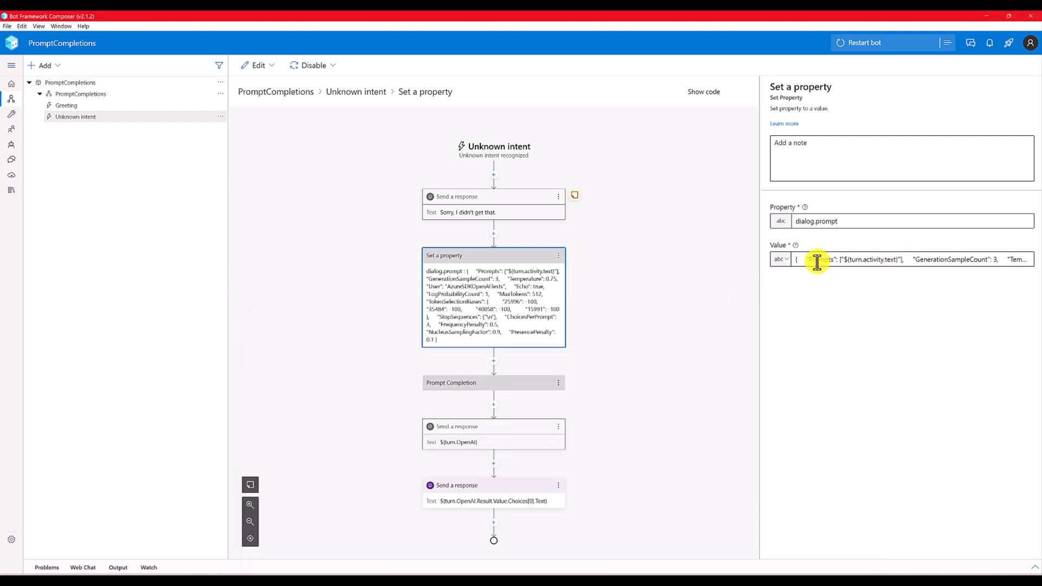
Select and delete the Prompts entry from the dialog.prompt JSON.
double_click(850, 260)
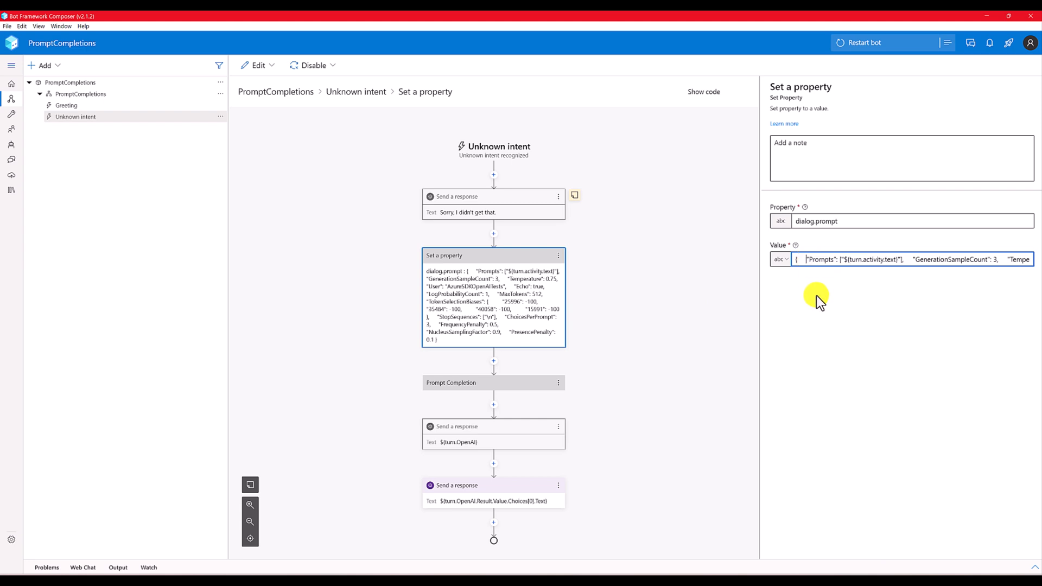
click(916, 259)
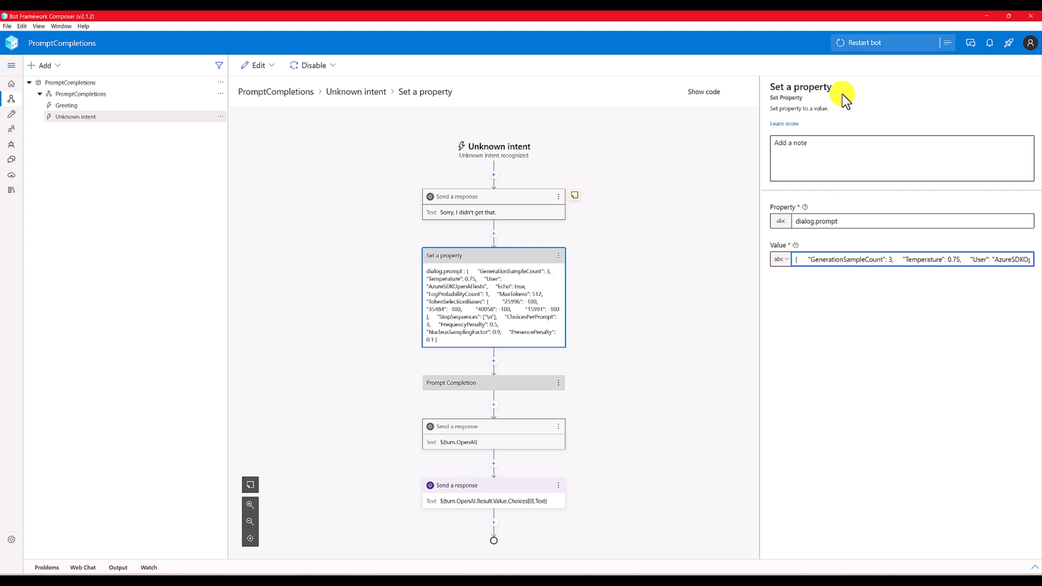
Restart the bot so it runs with the edited prompt.
click(865, 43)
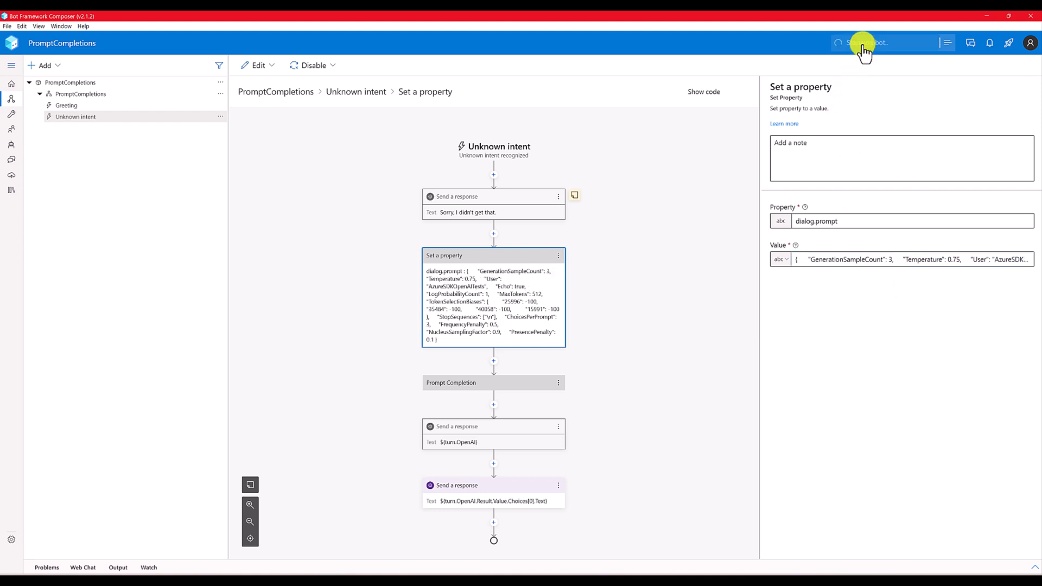
click(865, 42)
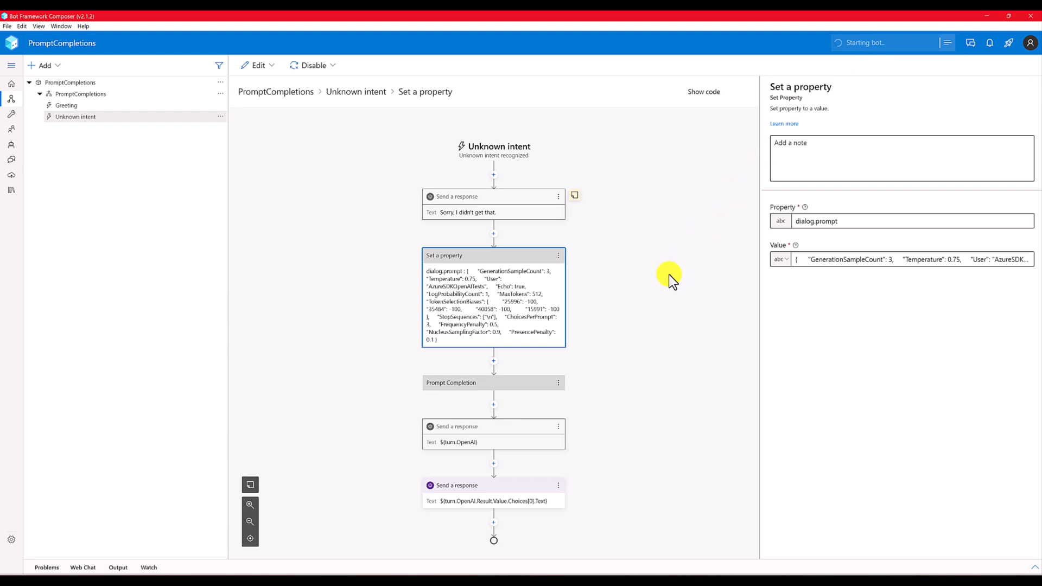
mouse_move(734, 287)
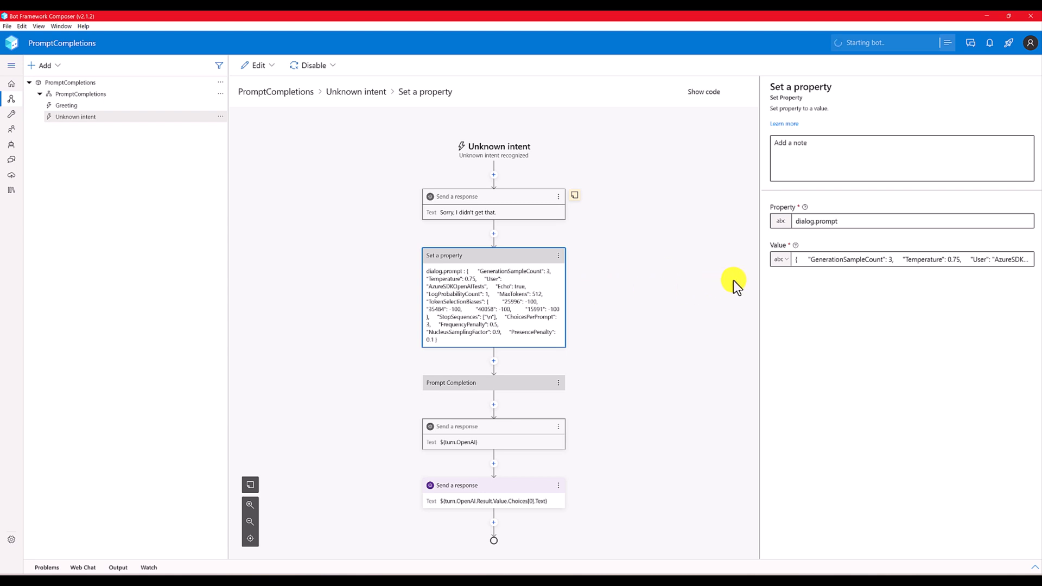
click(812, 259)
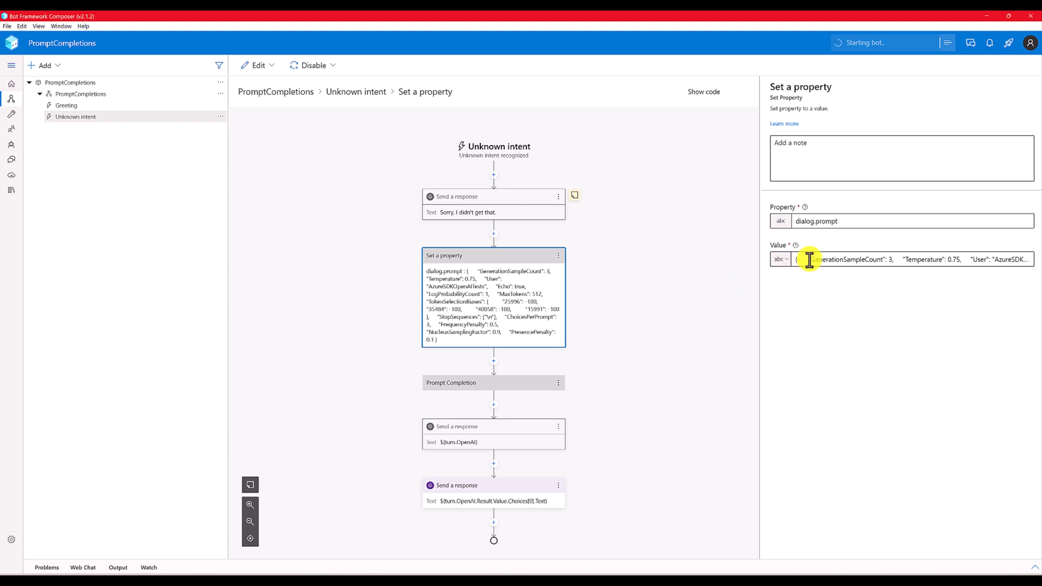
mouse_move(687, 355)
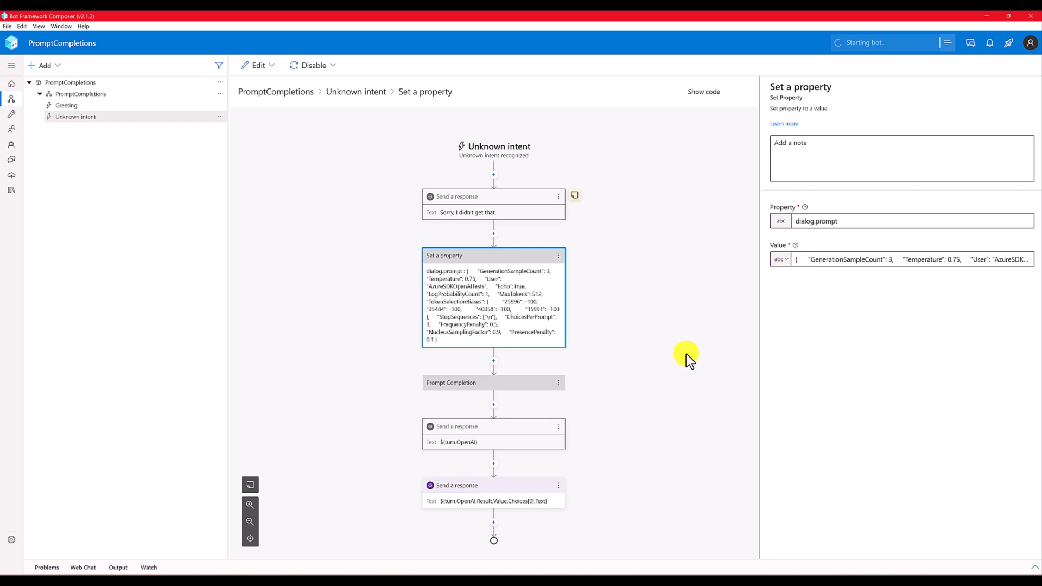
Start a fresh Web Chat conversation and send 'what is an apple'.
click(947, 42)
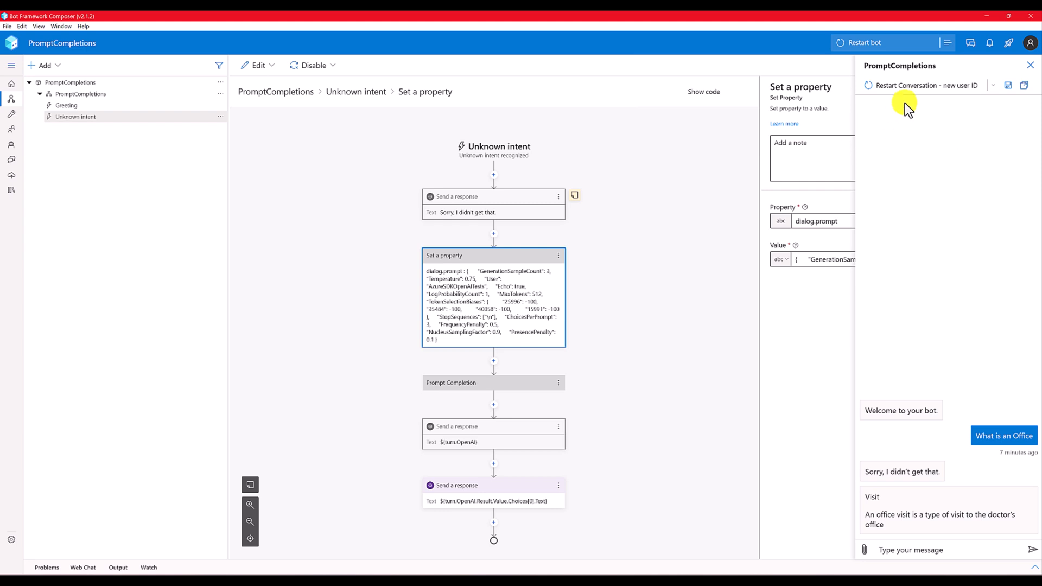
click(919, 86)
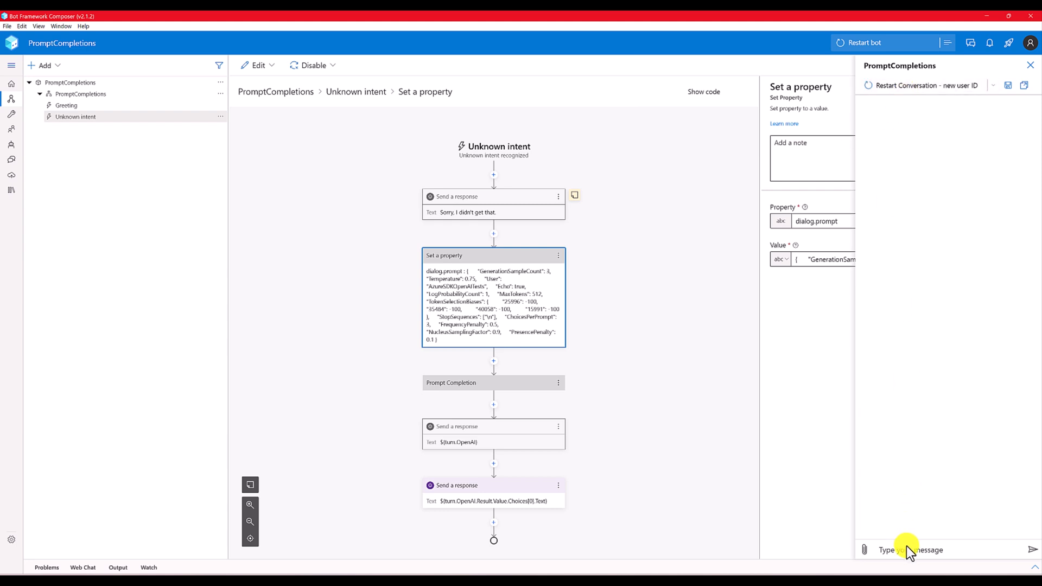
click(904, 550)
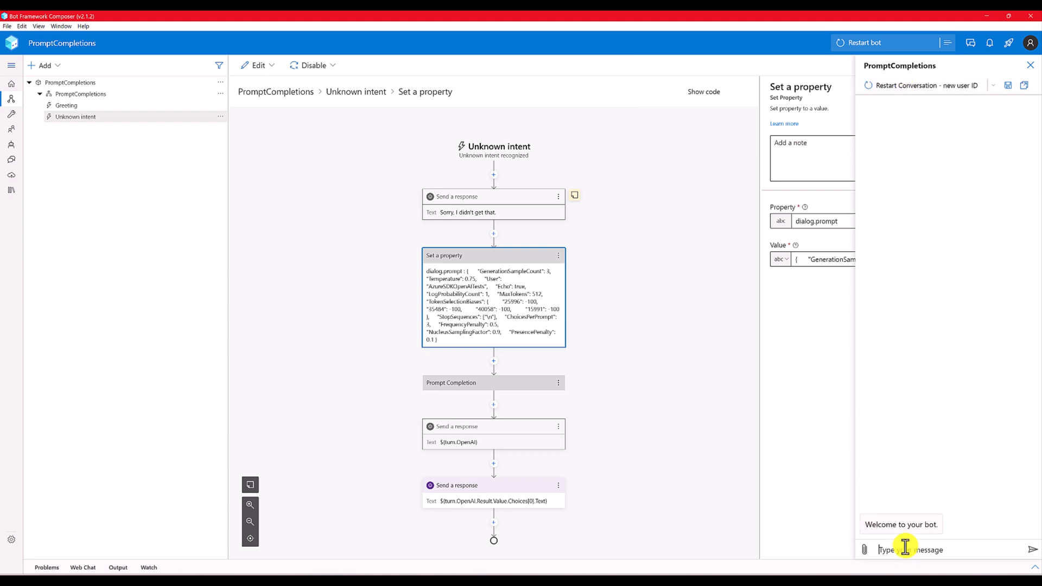
text(what)
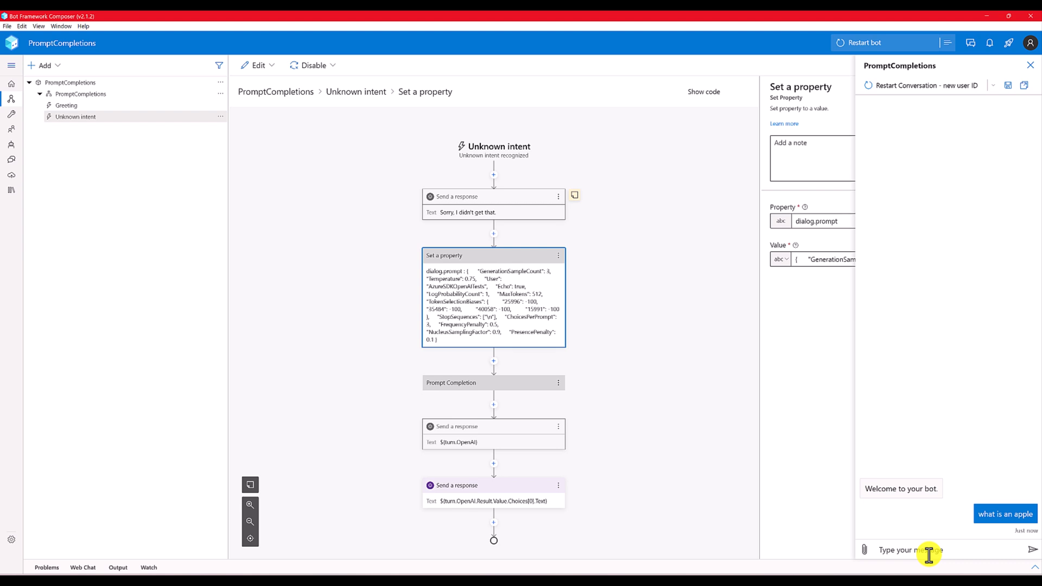
mouse_move(707, 505)
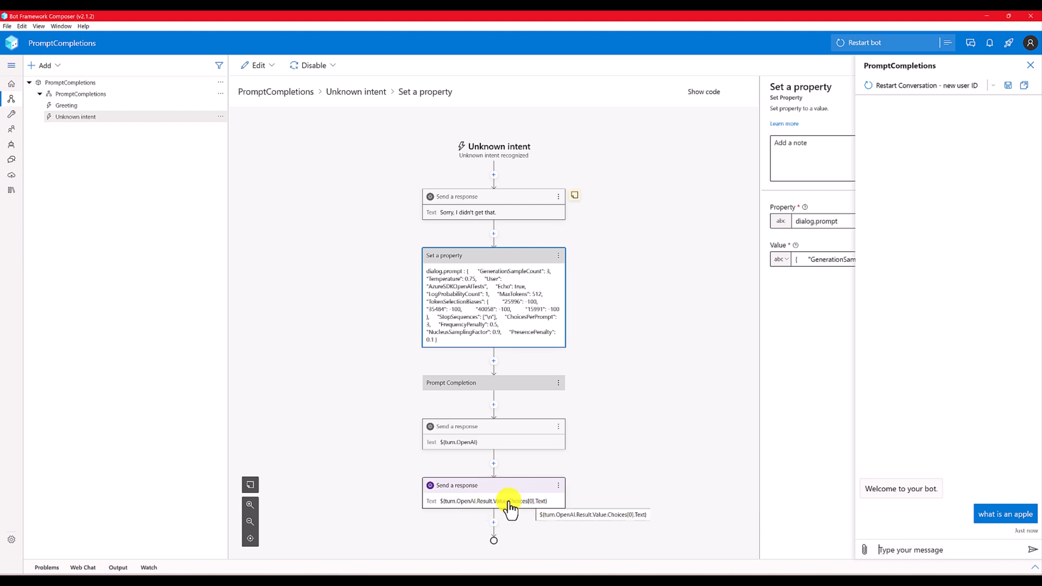
mouse_move(495, 442)
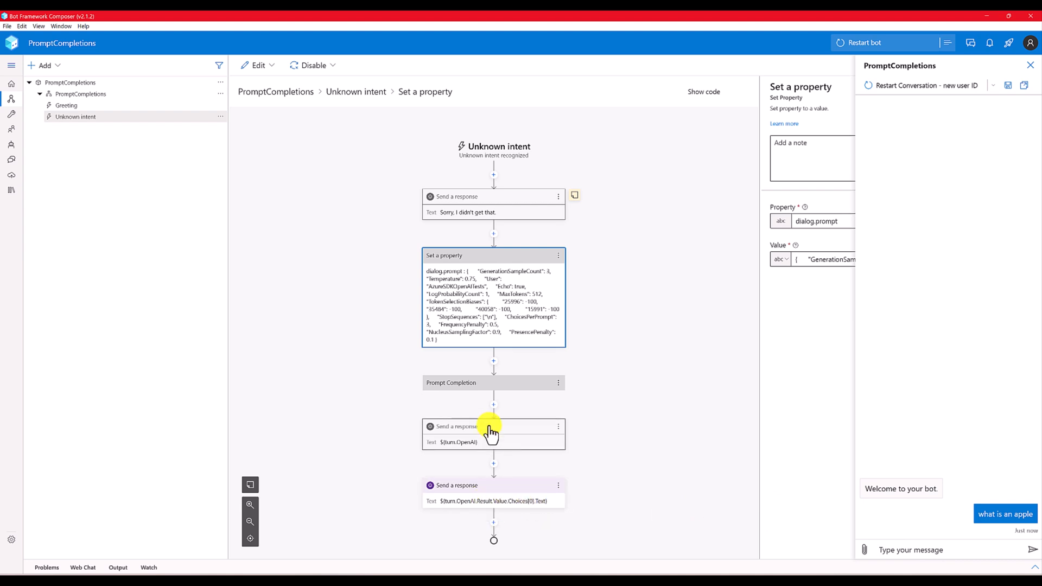
Disable the last Send a response action, which outputs the OpenAI result.
click(494, 434)
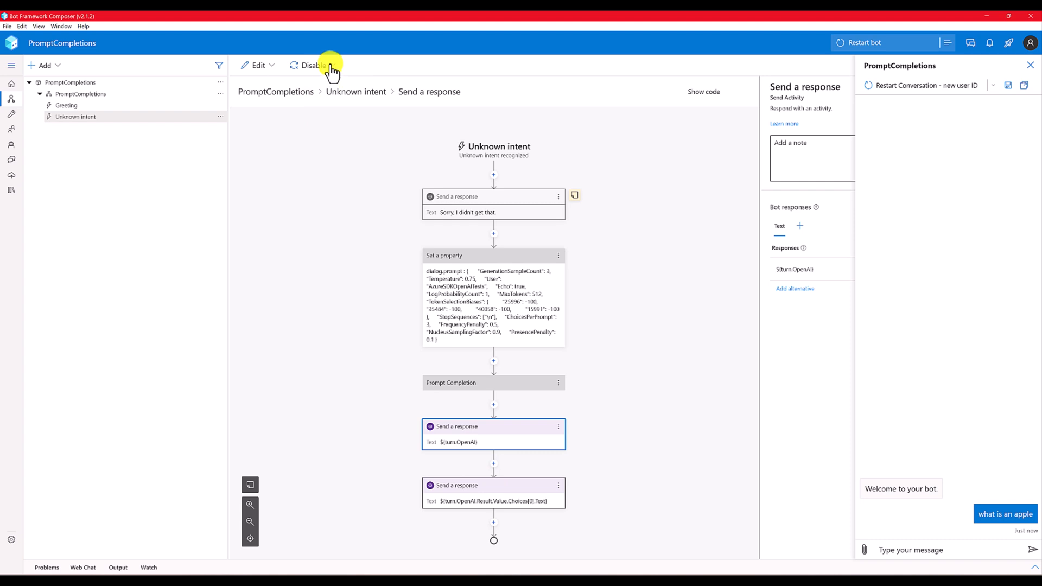
click(311, 65)
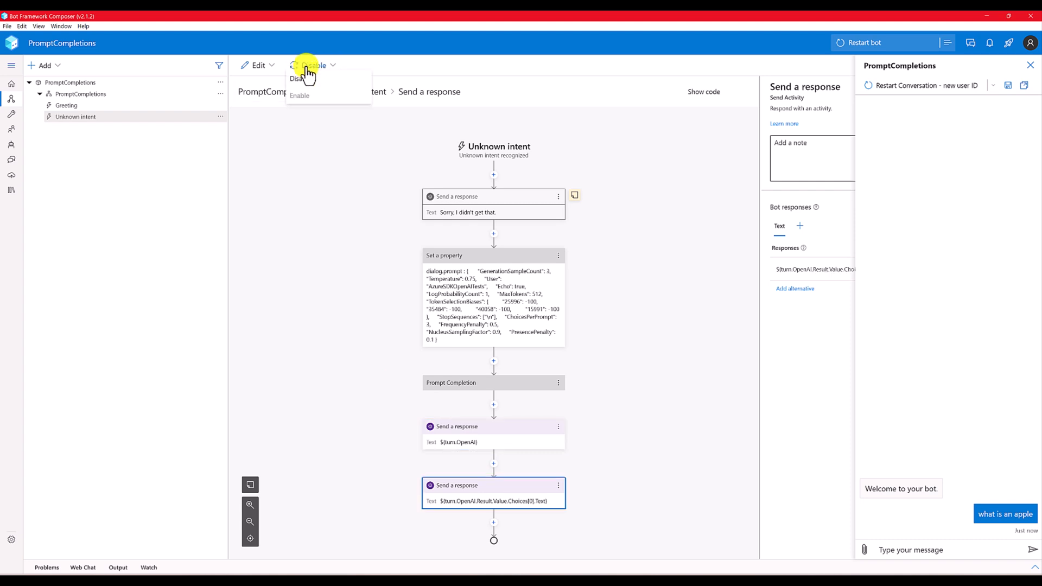
click(298, 78)
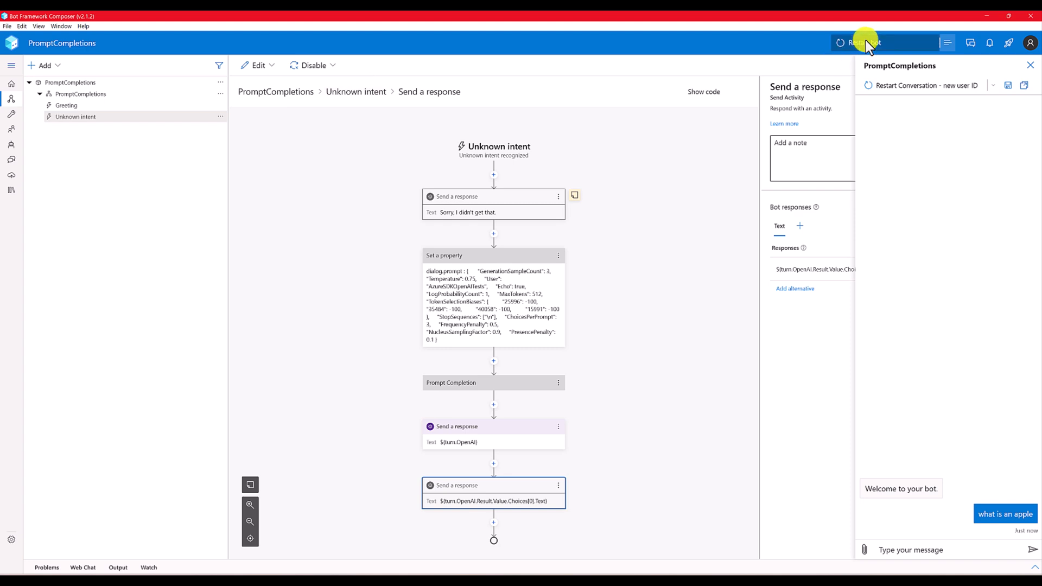
Restart the bot and ask 'what is an apple' in a new Web Chat session.
click(864, 43)
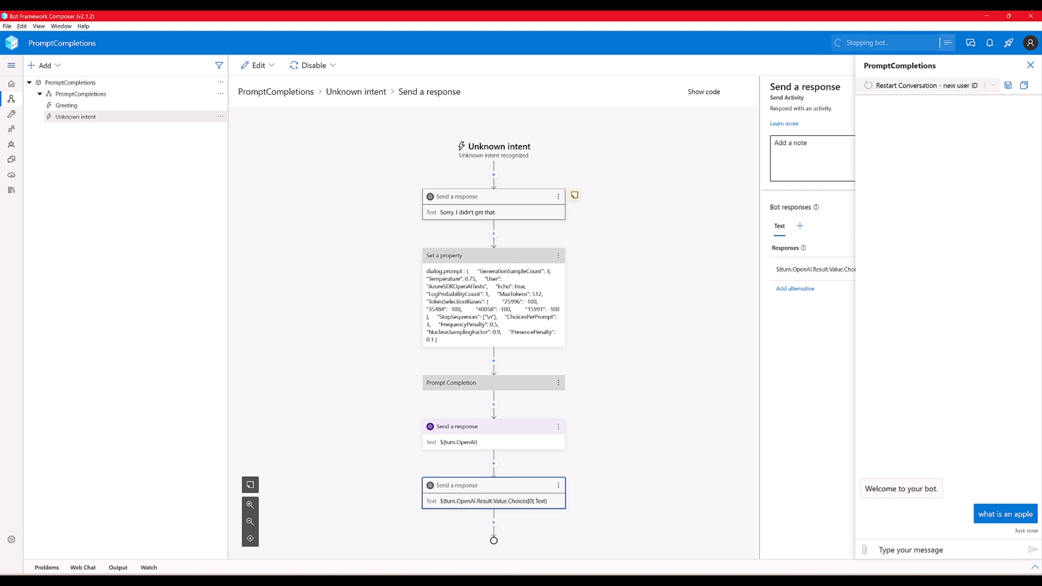
click(948, 43)
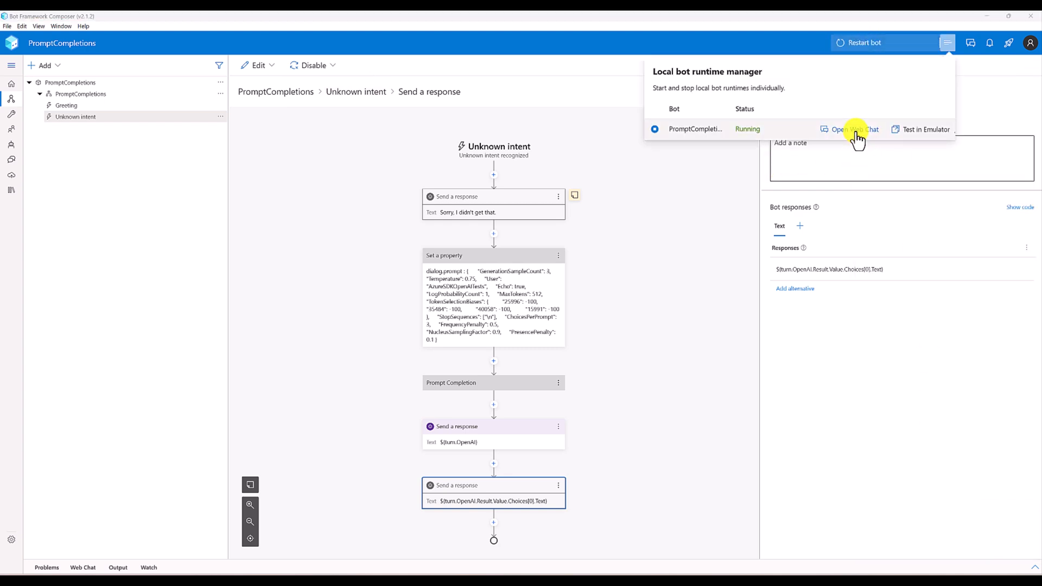
click(852, 129)
text(w)
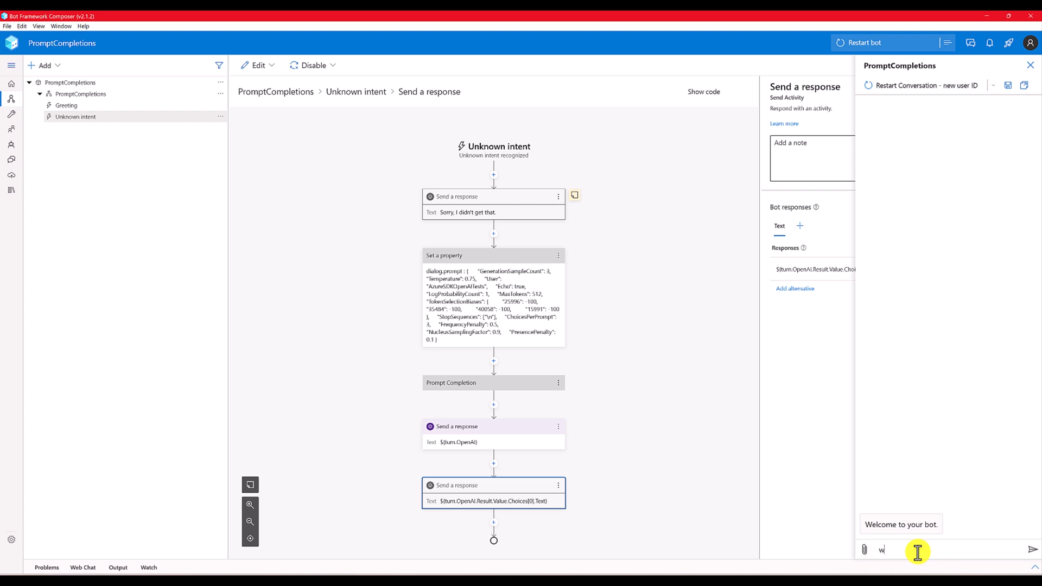
text(hat is)
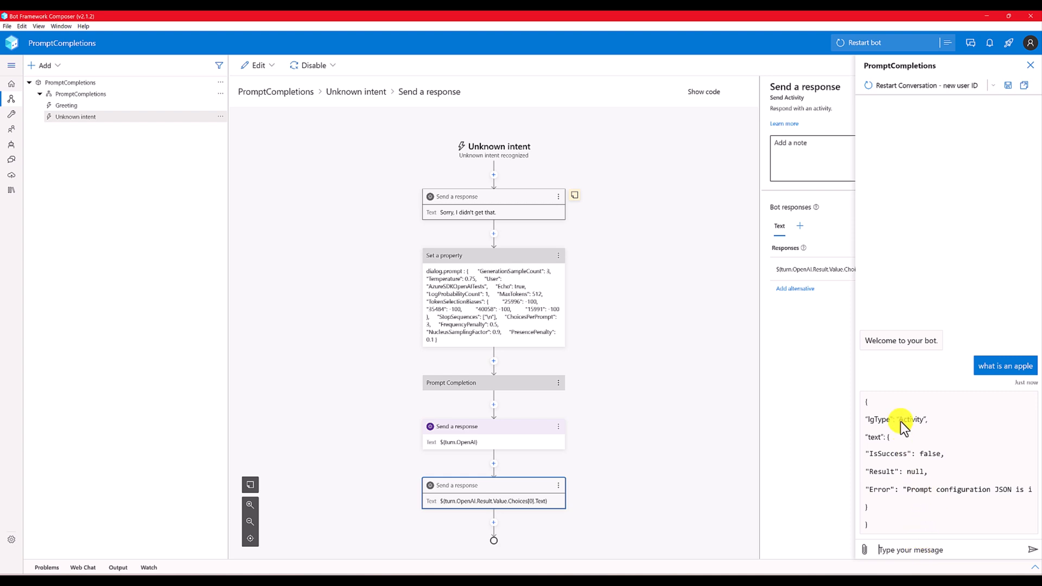
mouse_move(880, 465)
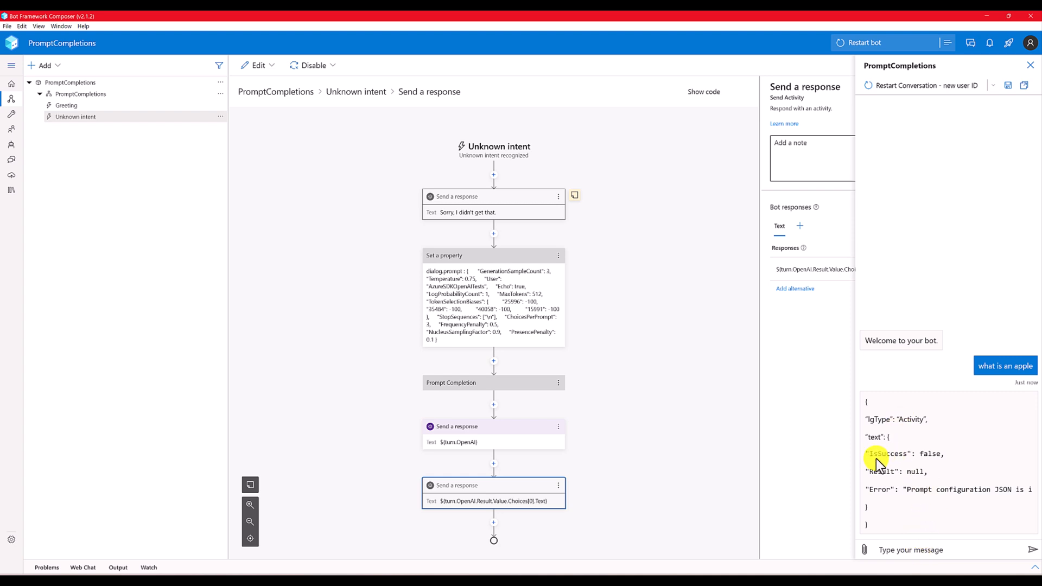
mouse_move(891, 479)
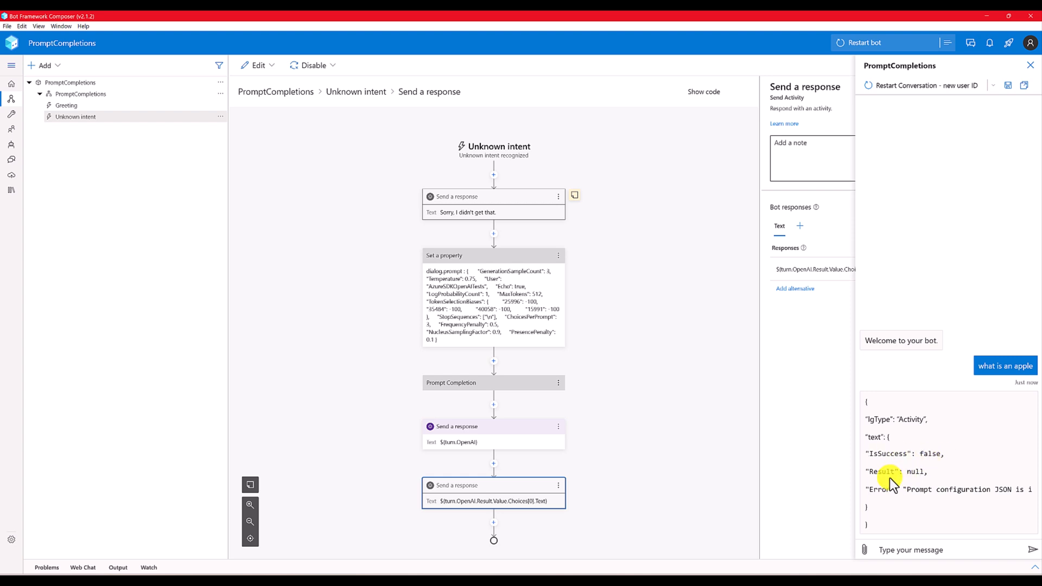